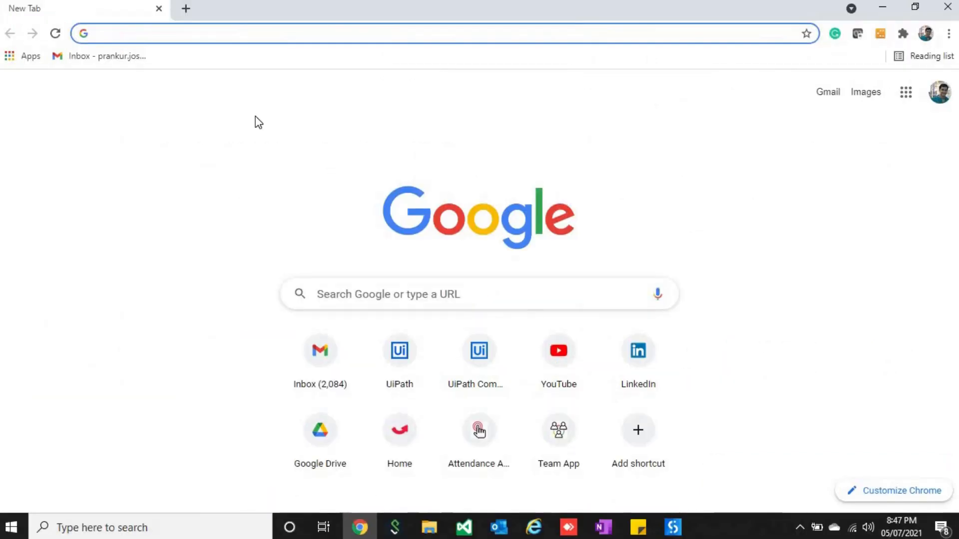
Step: Reach portal.azure.com, enter Azure Active Directory and list its App registrations showing OneDrive_UiPath
{"action": "type", "text": "portal.azure.com/#home"}
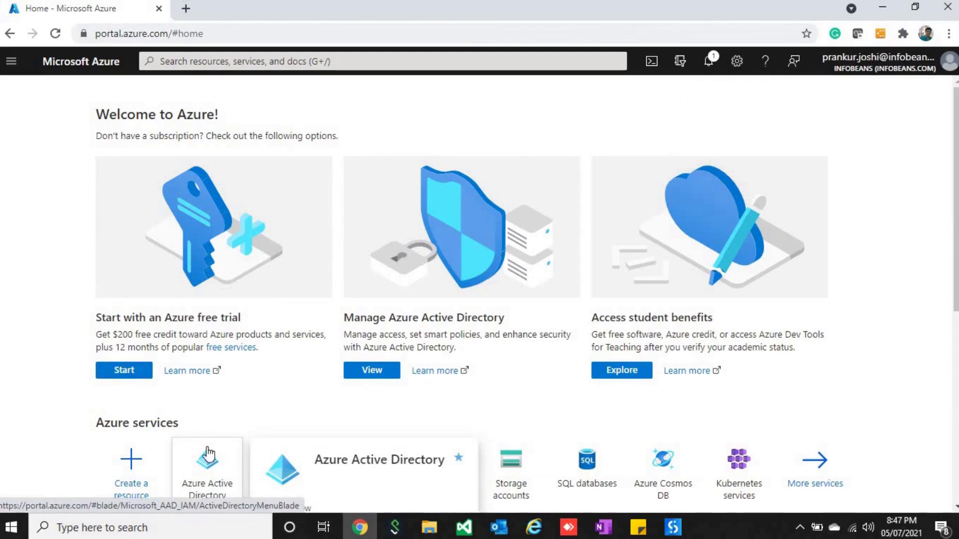
{"action": "left_click", "coordinate": [206, 464]}
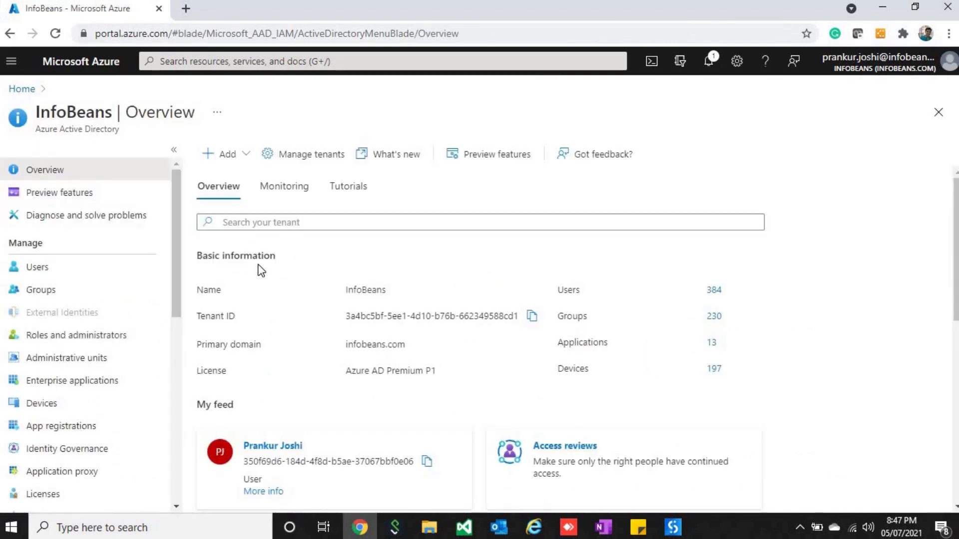
{"action": "mouse_move", "coordinate": [229, 285]}
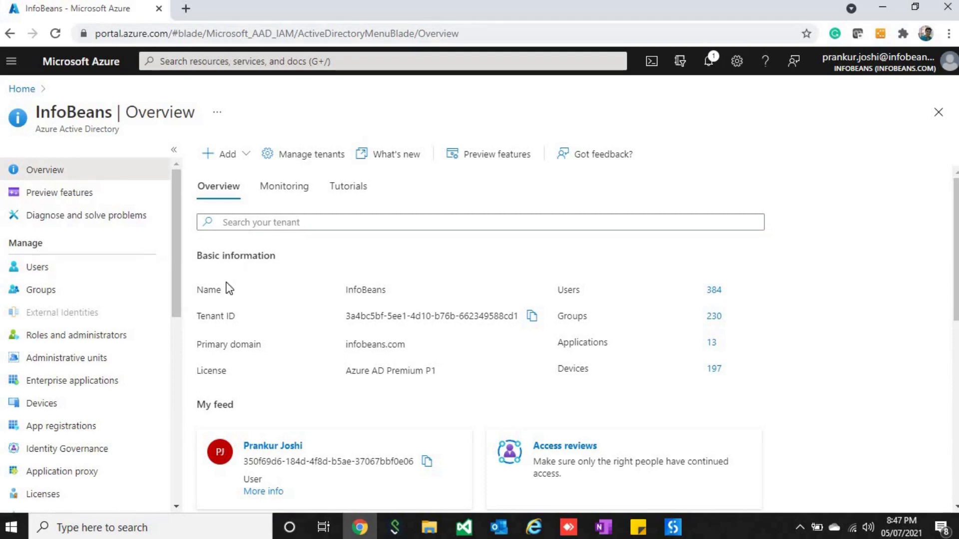
{"action": "mouse_move", "coordinate": [178, 406]}
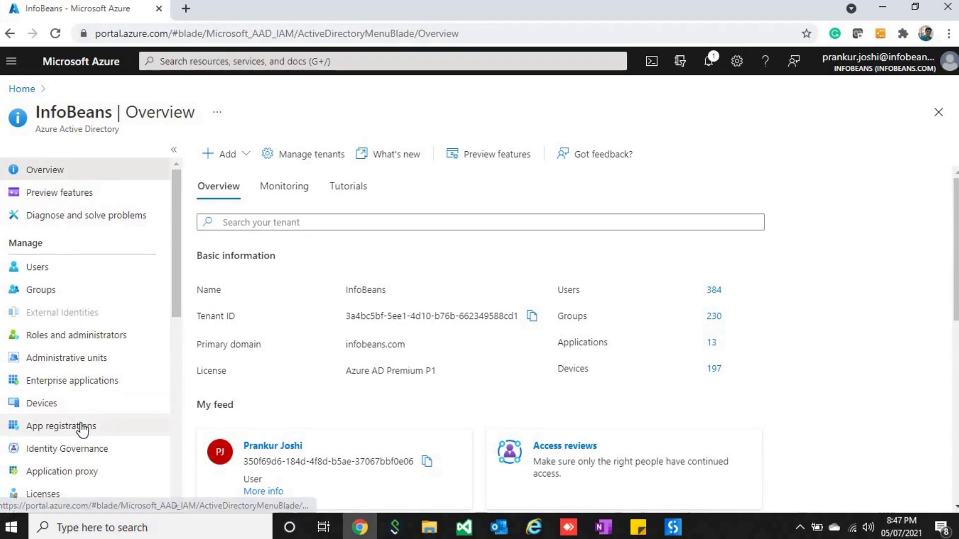
{"action": "left_click", "coordinate": [59, 426]}
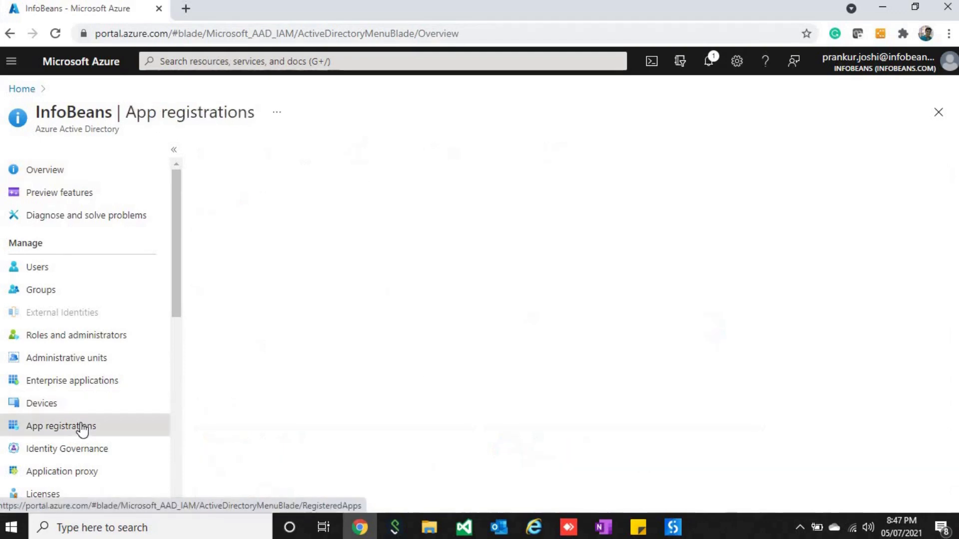
{"action": "left_click", "coordinate": [54, 426]}
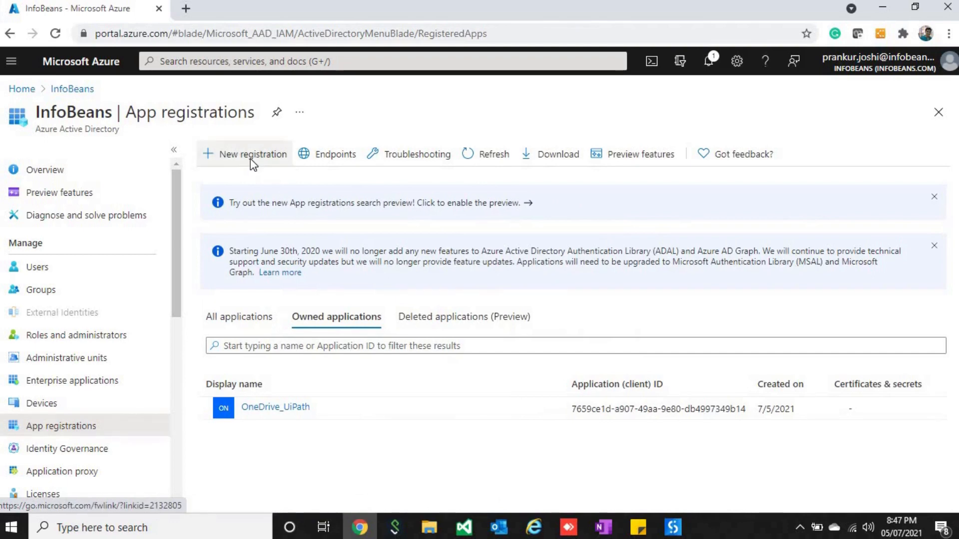
{"action": "left_click", "coordinate": [251, 154]}
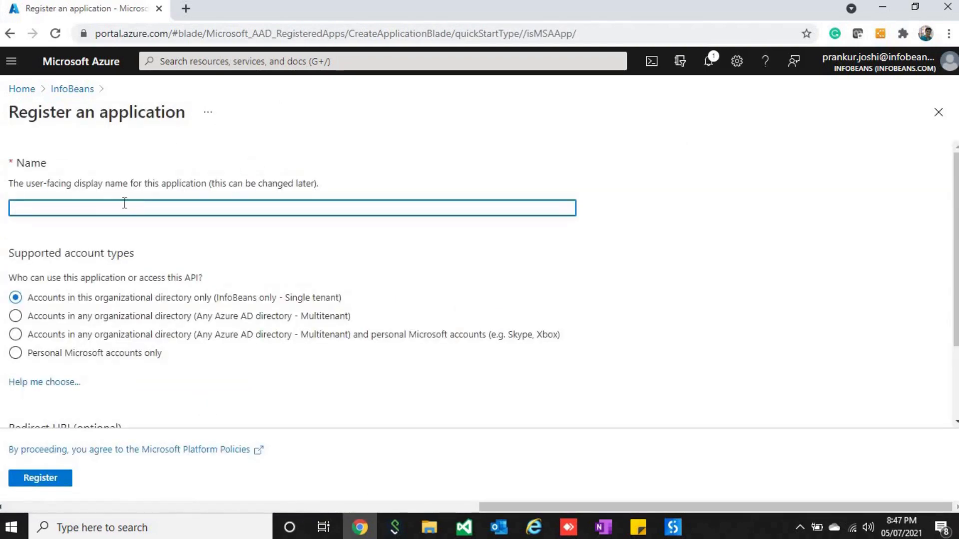
{"action": "type", "text": "OneDrive"}
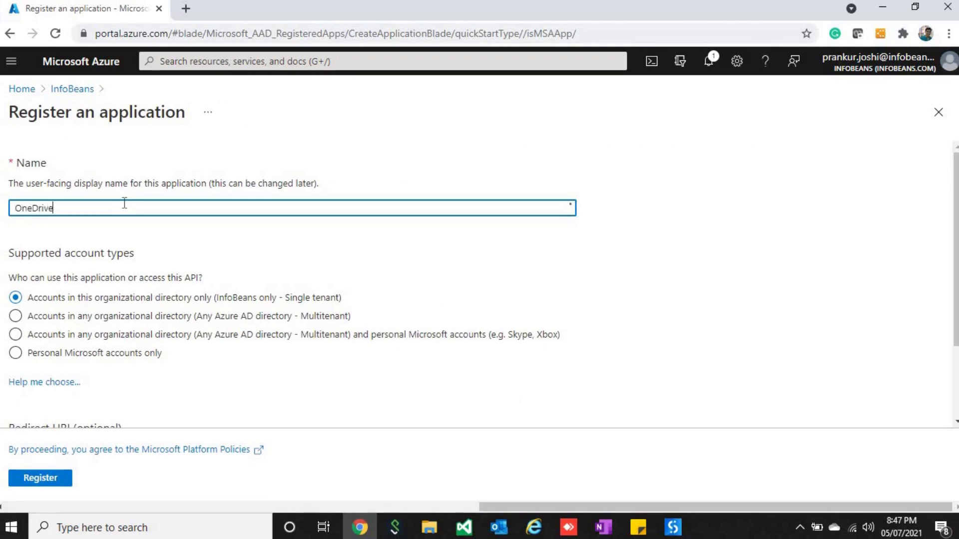
{"action": "type", "text": "UiPath"}
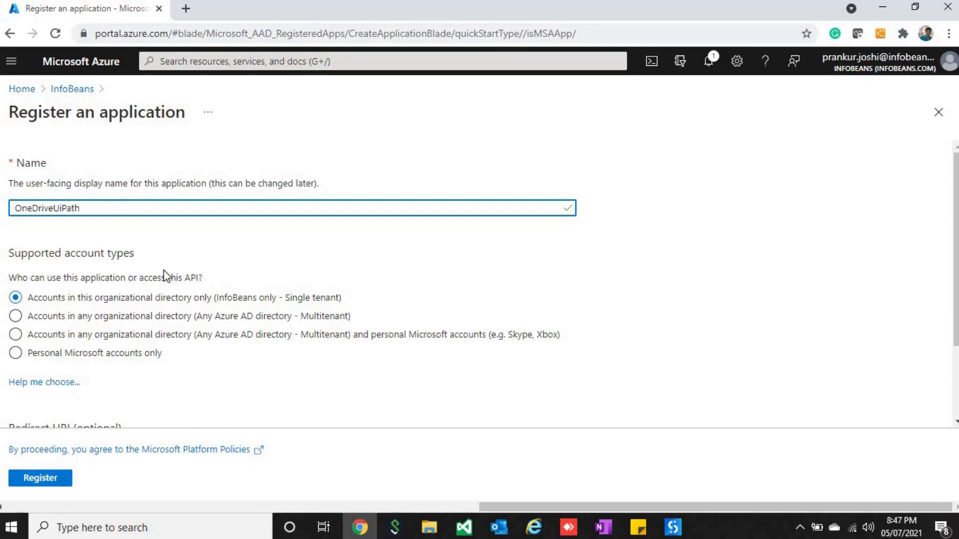
{"action": "mouse_move", "coordinate": [169, 306]}
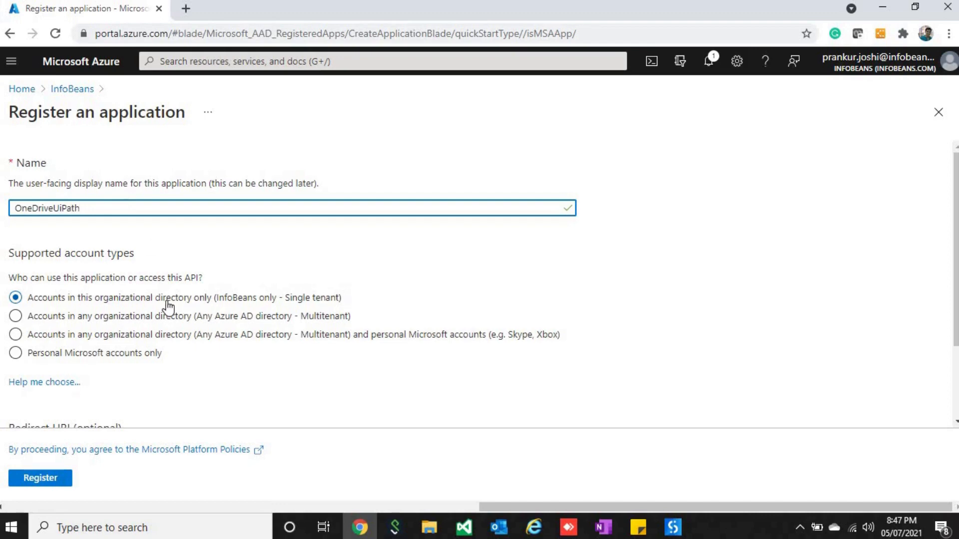
{"action": "mouse_move", "coordinate": [193, 309]}
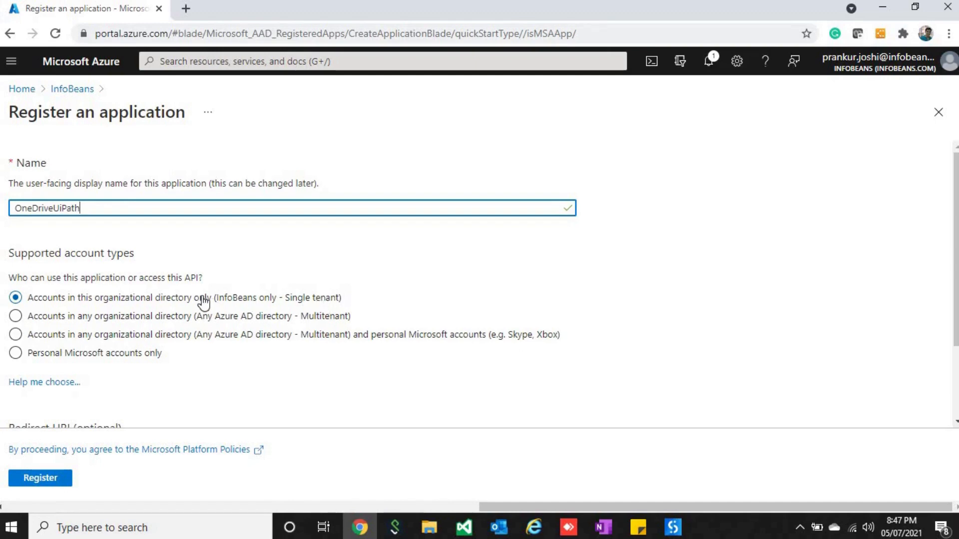
{"action": "mouse_move", "coordinate": [130, 310]}
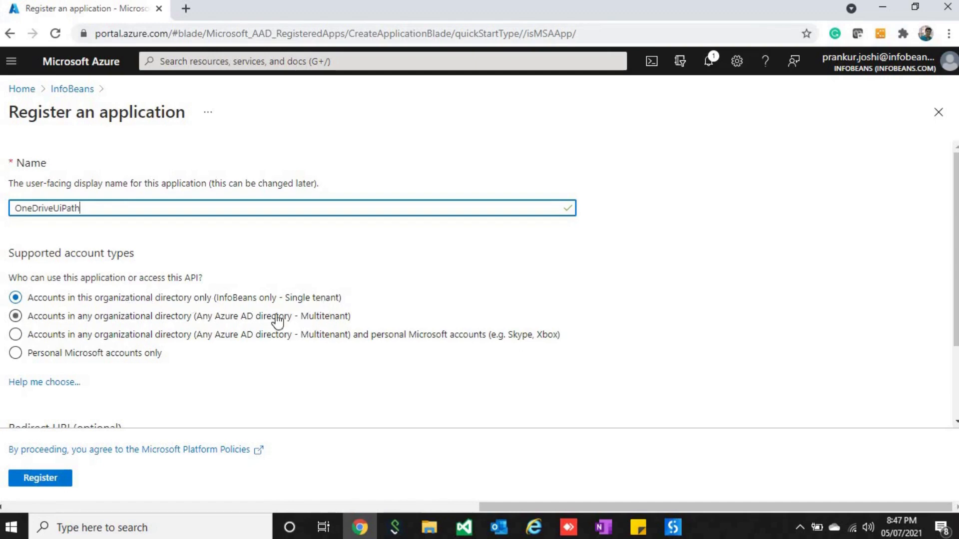
{"action": "mouse_move", "coordinate": [227, 325]}
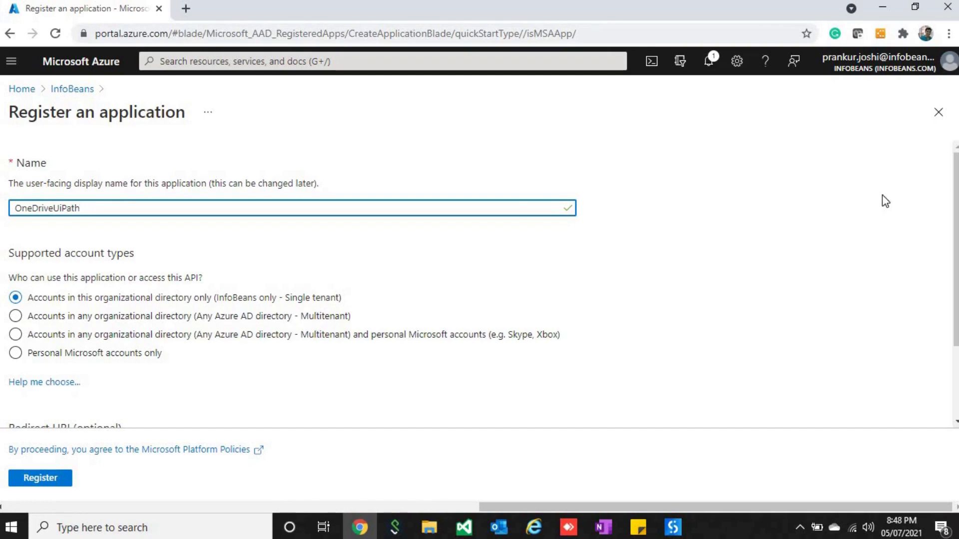
{"action": "scroll", "scroll_direction": "down", "scroll_amount": 3}
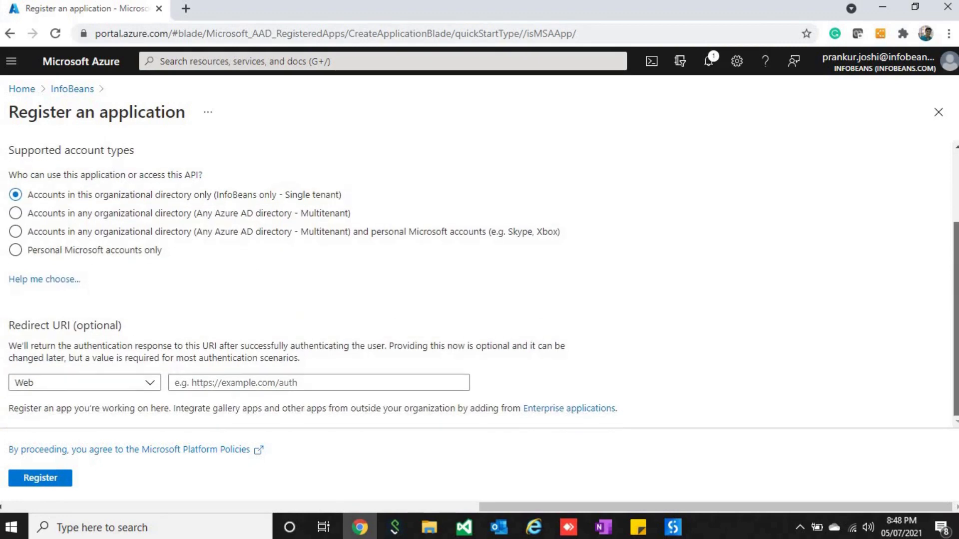
{"action": "mouse_move", "coordinate": [41, 479]}
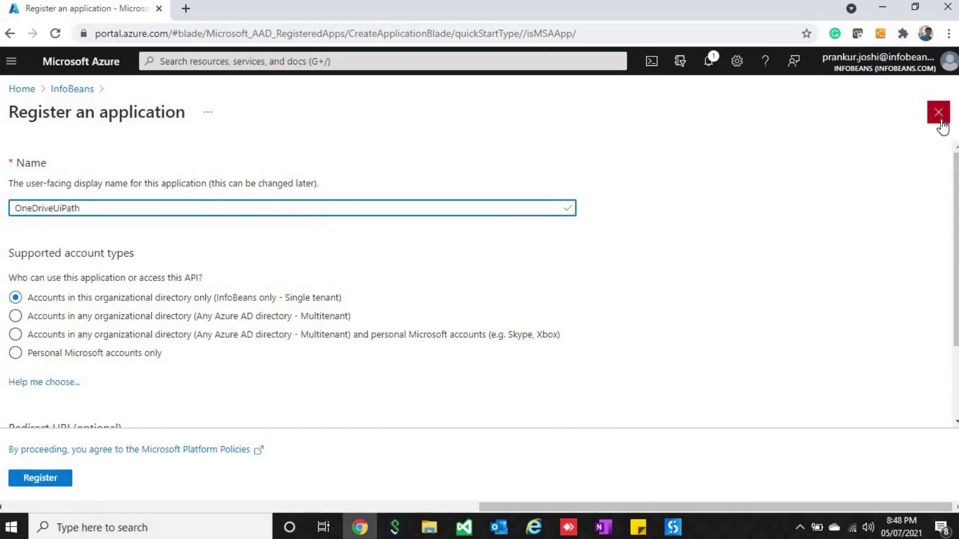
{"action": "left_click", "coordinate": [937, 112]}
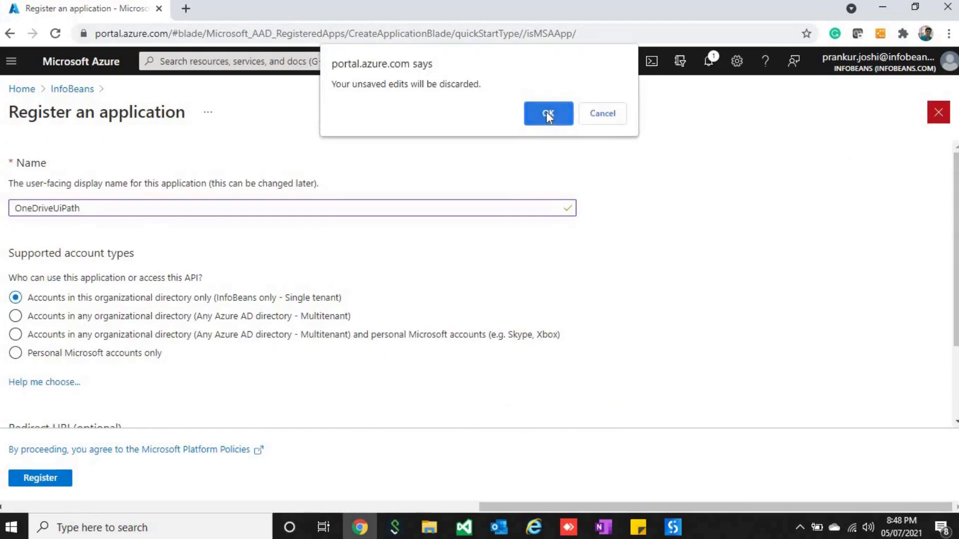
{"action": "left_click", "coordinate": [547, 113]}
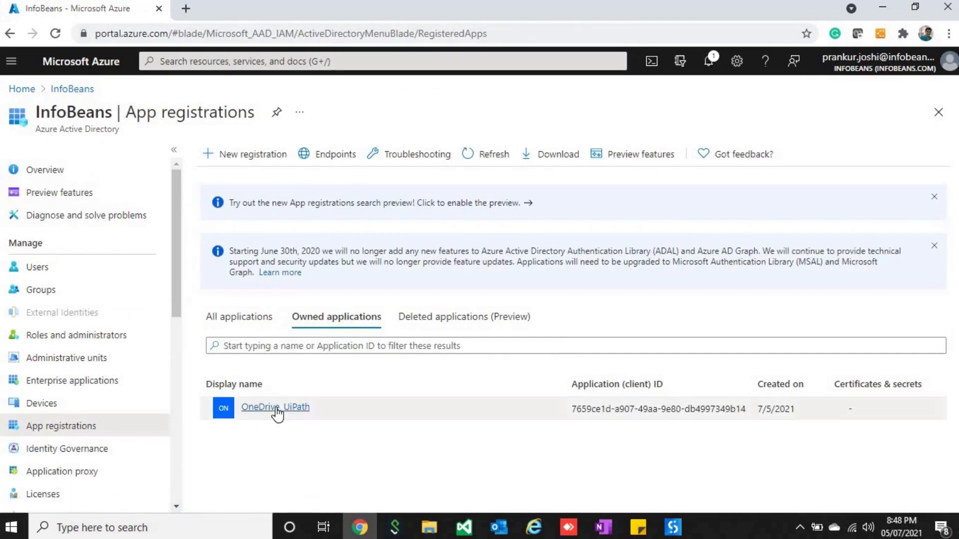
Step: Show the OneDrive_UiPath registration's Overview with its application, object and tenant IDs
{"action": "left_click", "coordinate": [275, 407]}
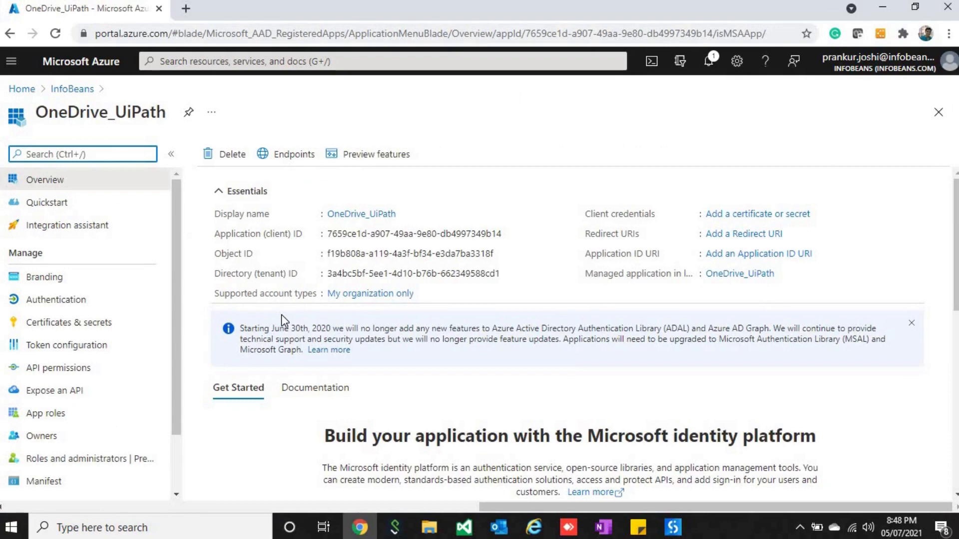
{"action": "mouse_move", "coordinate": [288, 185]}
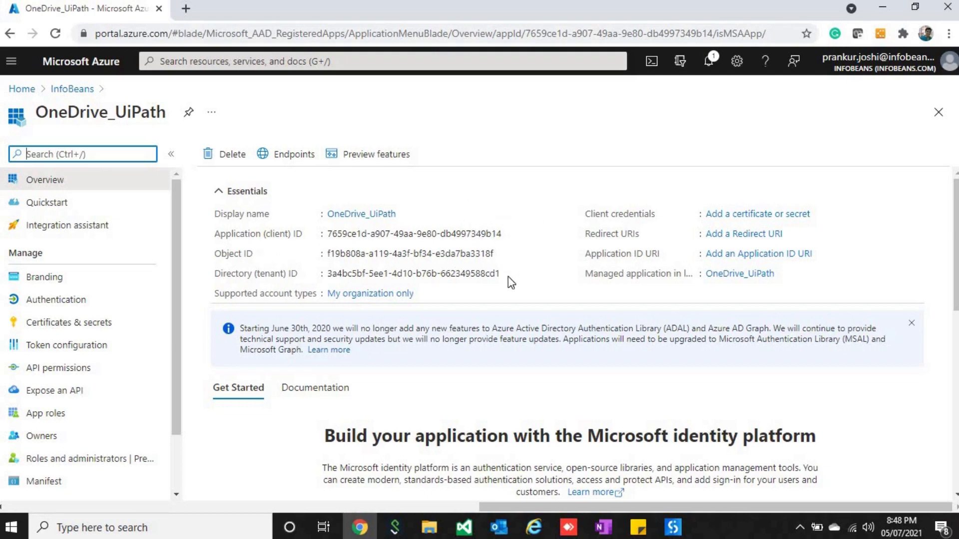
{"action": "mouse_move", "coordinate": [511, 276]}
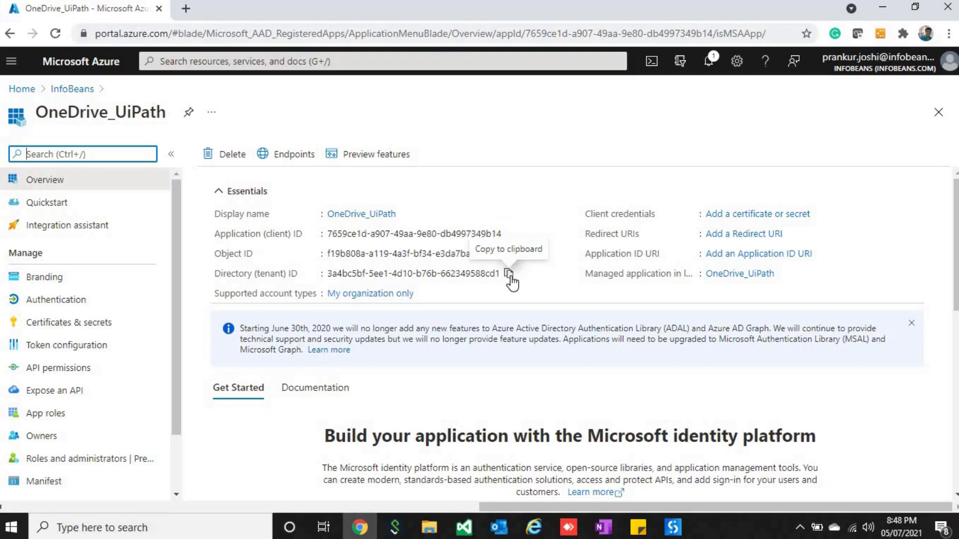
{"action": "mouse_move", "coordinate": [398, 315]}
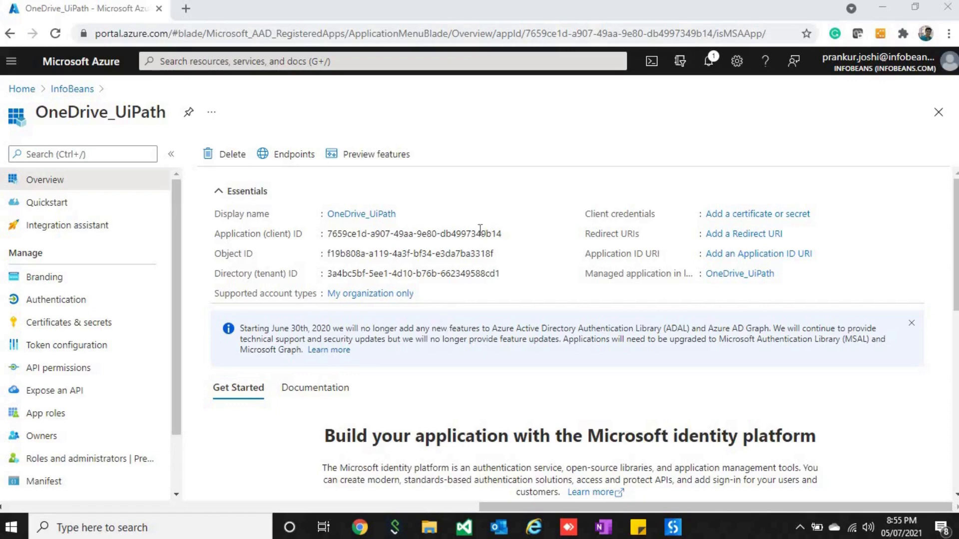
{"action": "mouse_move", "coordinate": [481, 268]}
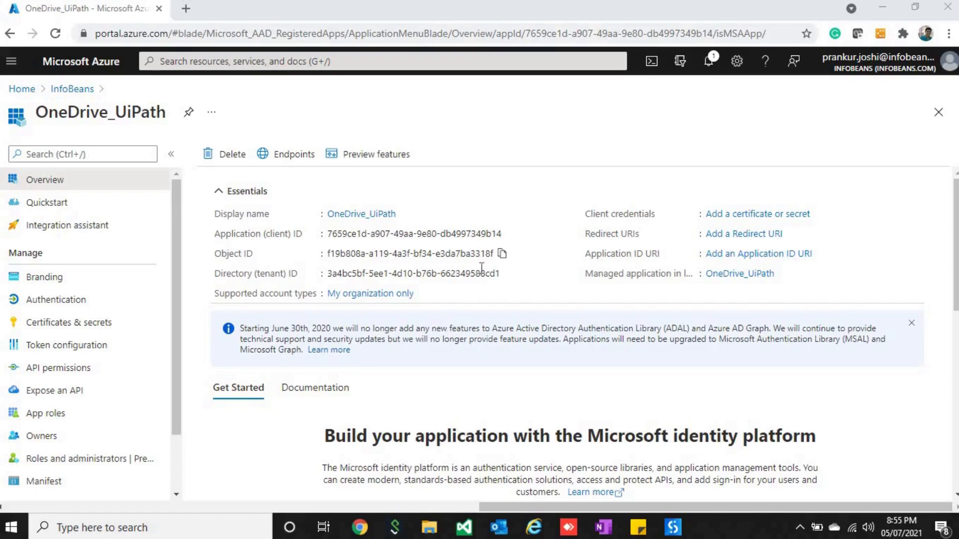
{"action": "mouse_move", "coordinate": [72, 374]}
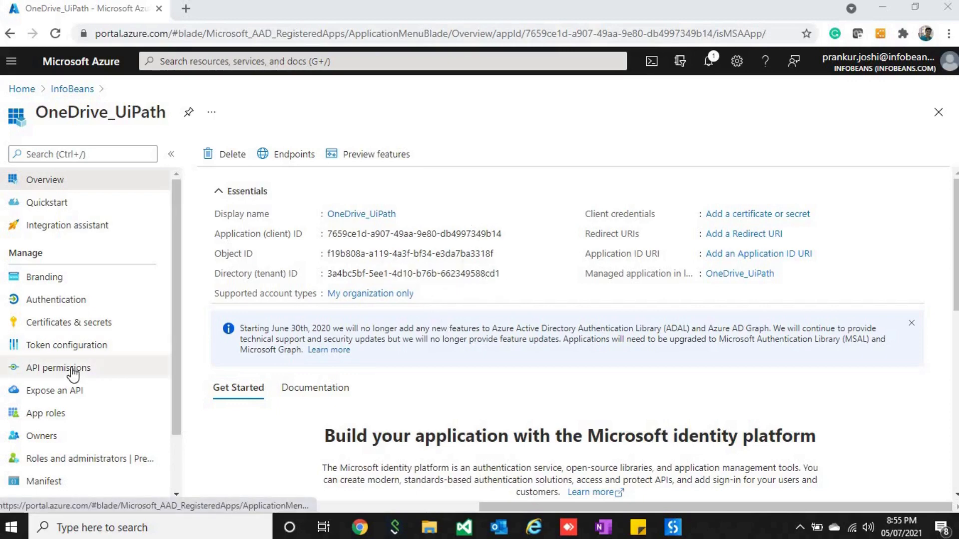
Step: Browse Microsoft Graph delegated Directory and Files permissions, then cancel the request to see the configured permissions
{"action": "left_click", "coordinate": [56, 367]}
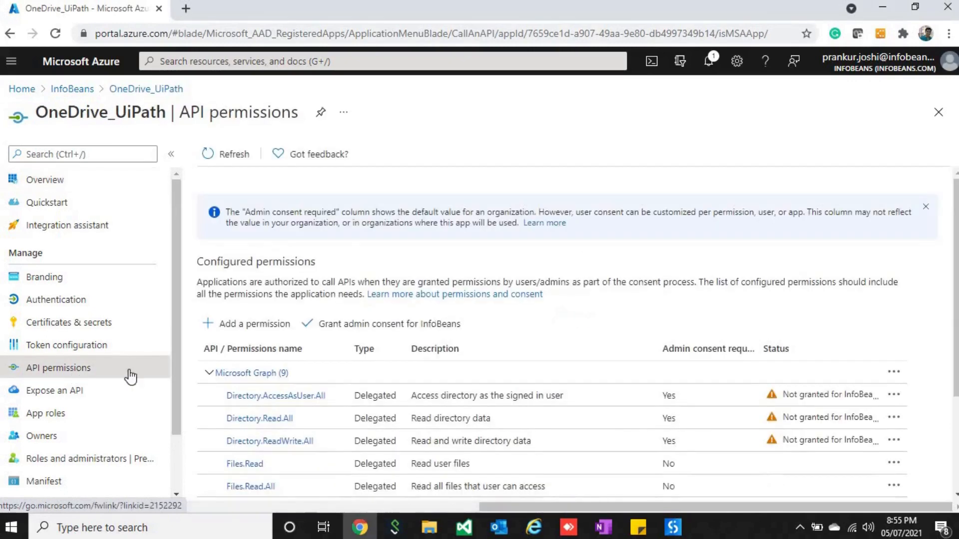
{"action": "left_click", "coordinate": [255, 324]}
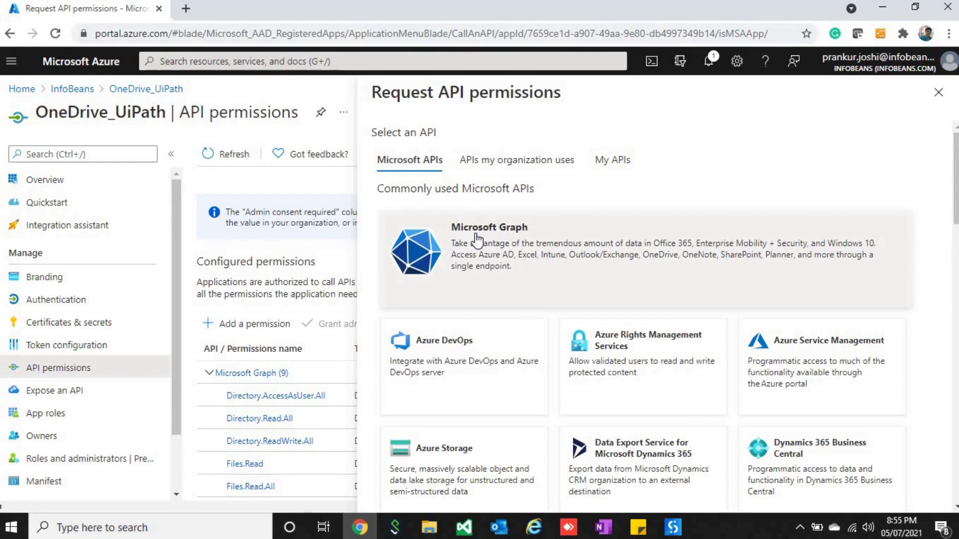
{"action": "mouse_move", "coordinate": [481, 255]}
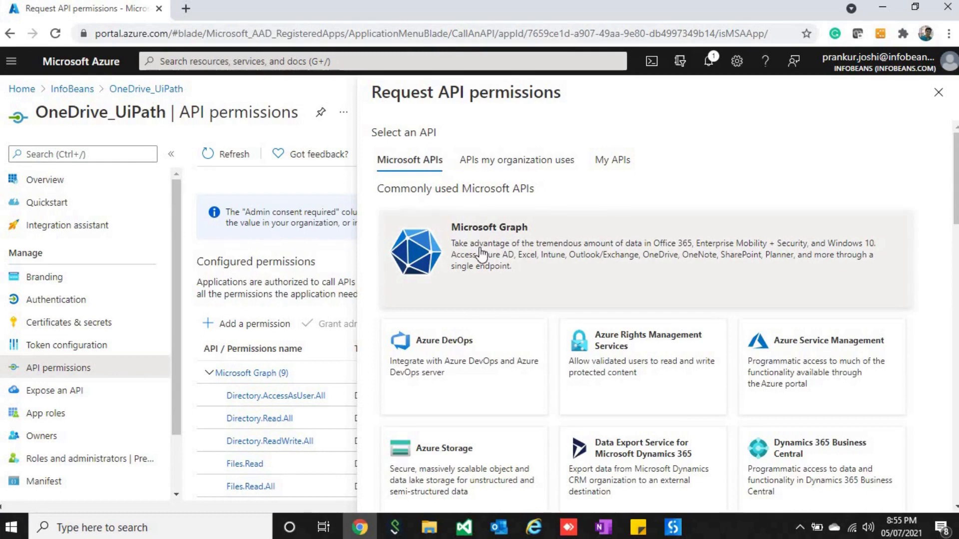
{"action": "left_click", "coordinate": [489, 255]}
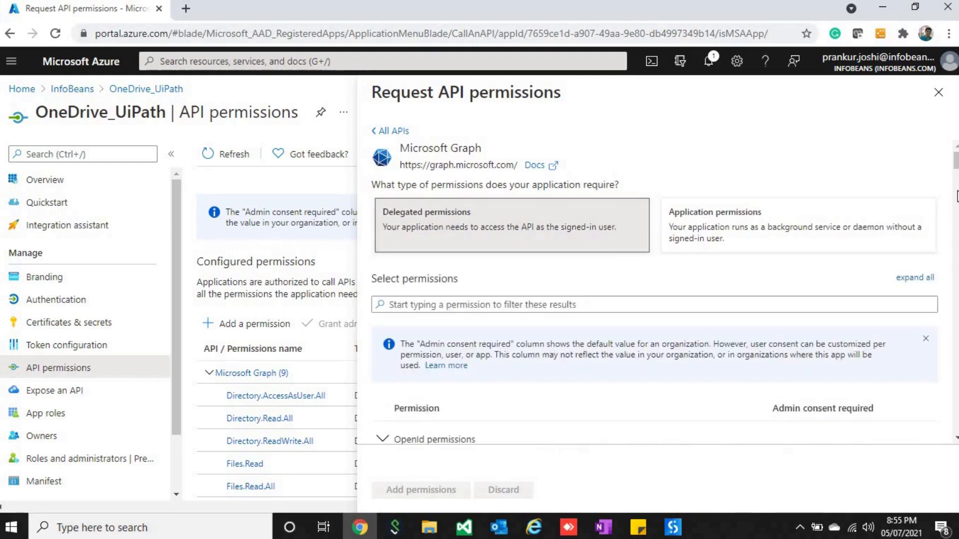
{"action": "scroll", "scroll_direction": "down", "scroll_amount": 3}
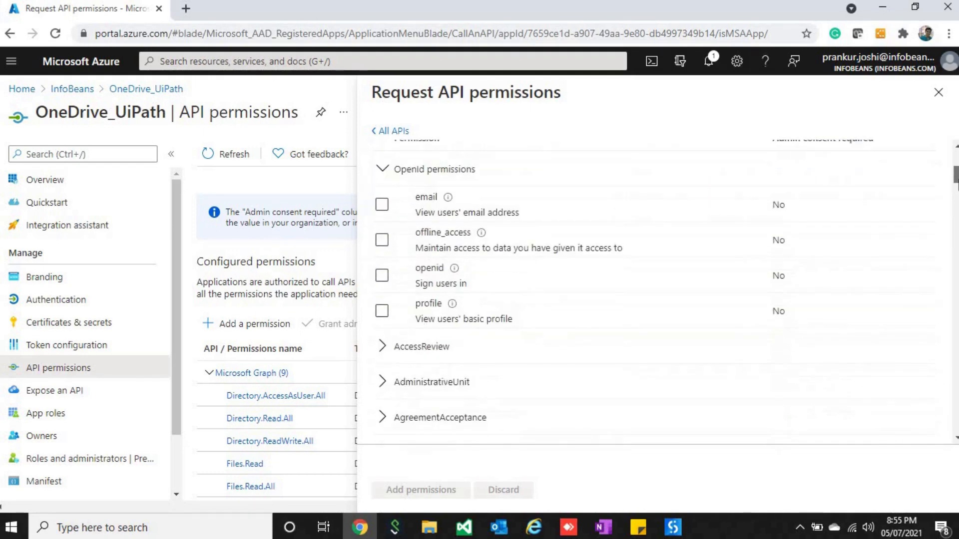
{"action": "scroll", "scroll_direction": "down", "scroll_amount": 3}
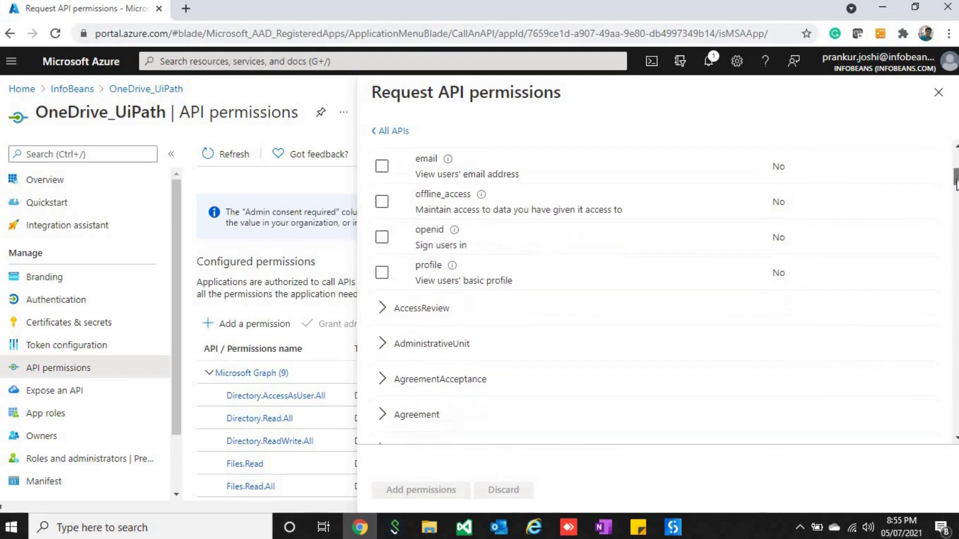
{"action": "scroll", "scroll_direction": "down", "scroll_amount": 3}
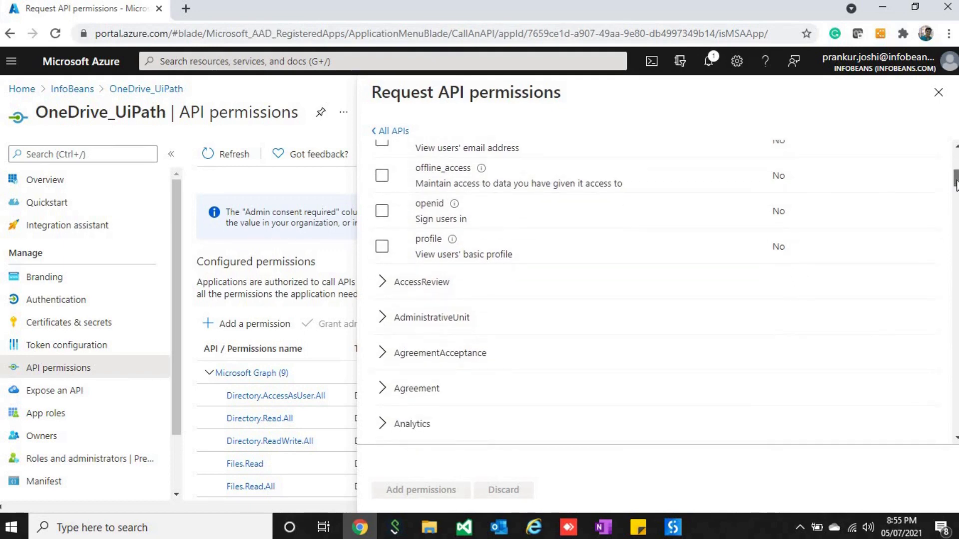
{"action": "scroll", "scroll_direction": "down", "scroll_amount": 3}
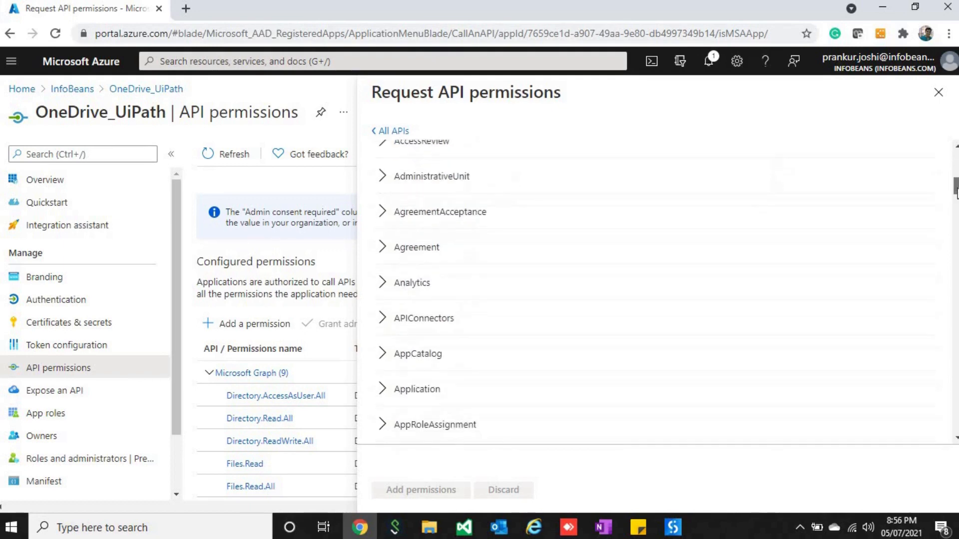
{"action": "scroll", "scroll_direction": "down", "scroll_amount": 3}
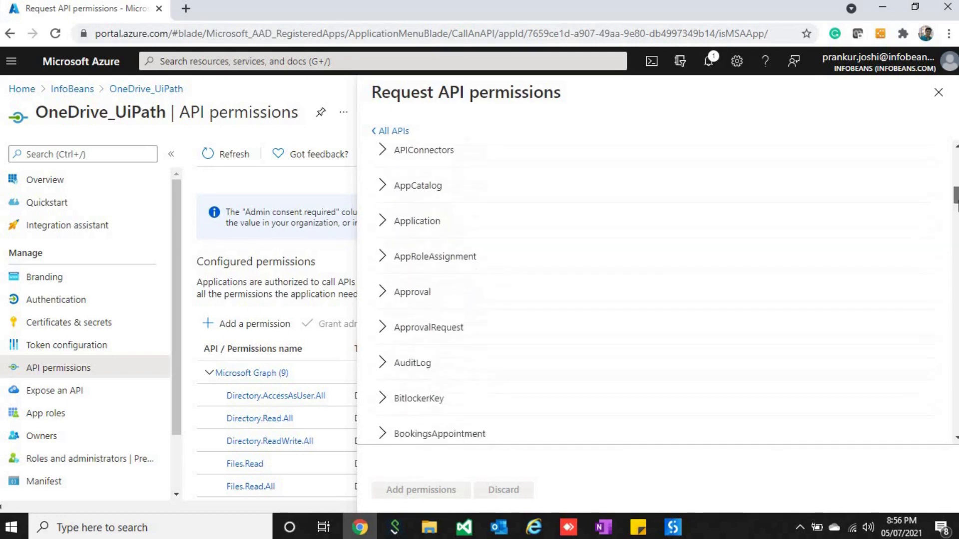
{"action": "scroll", "scroll_direction": "down", "scroll_amount": 3}
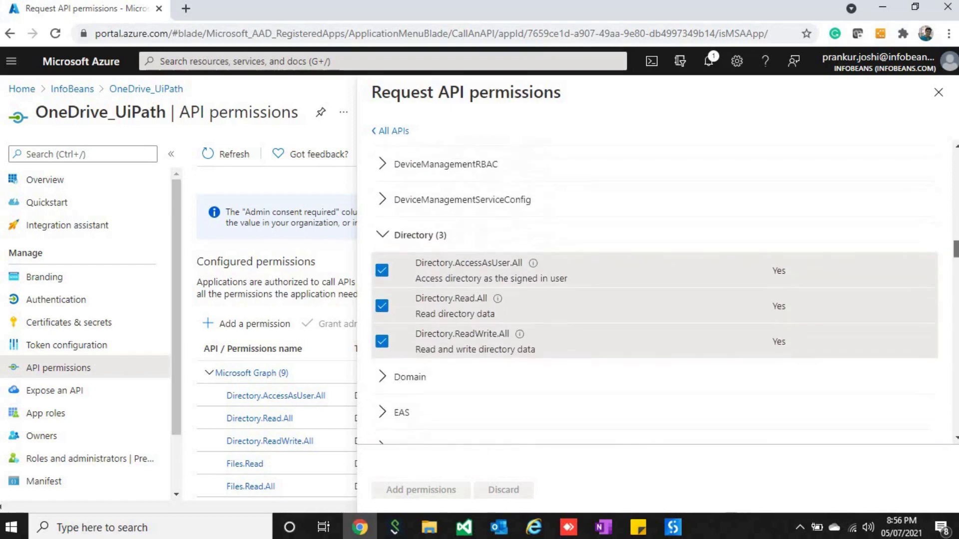
{"action": "scroll", "scroll_direction": "down", "scroll_amount": 3}
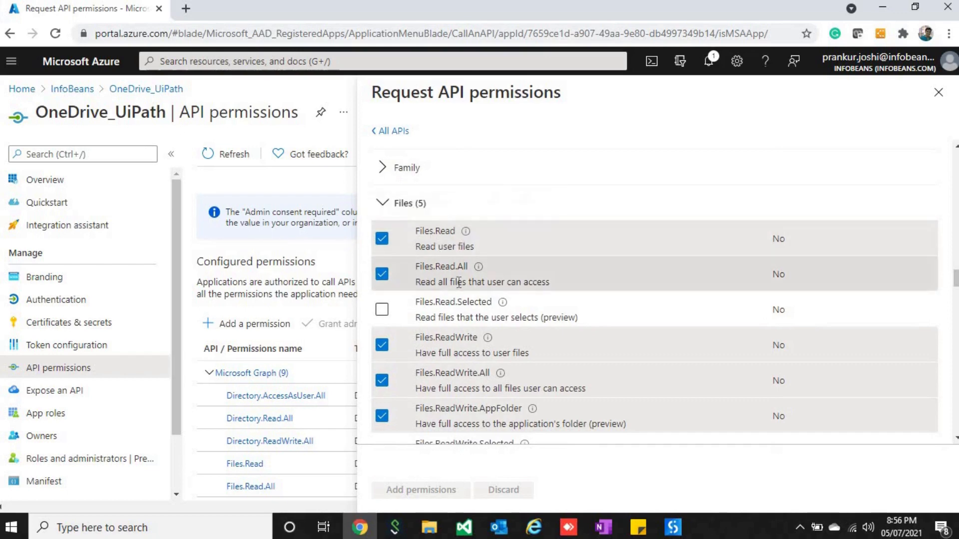
{"action": "mouse_move", "coordinate": [574, 265]}
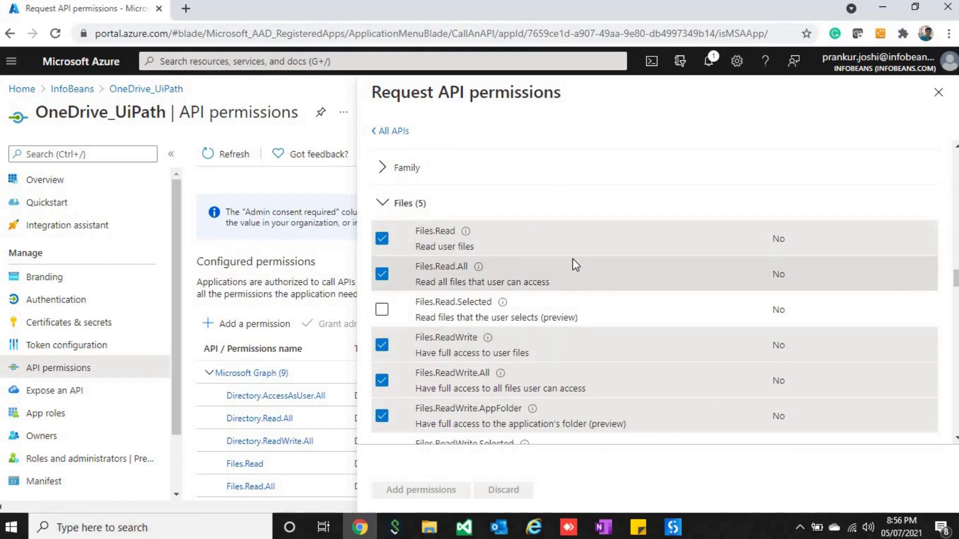
{"action": "mouse_move", "coordinate": [465, 232]}
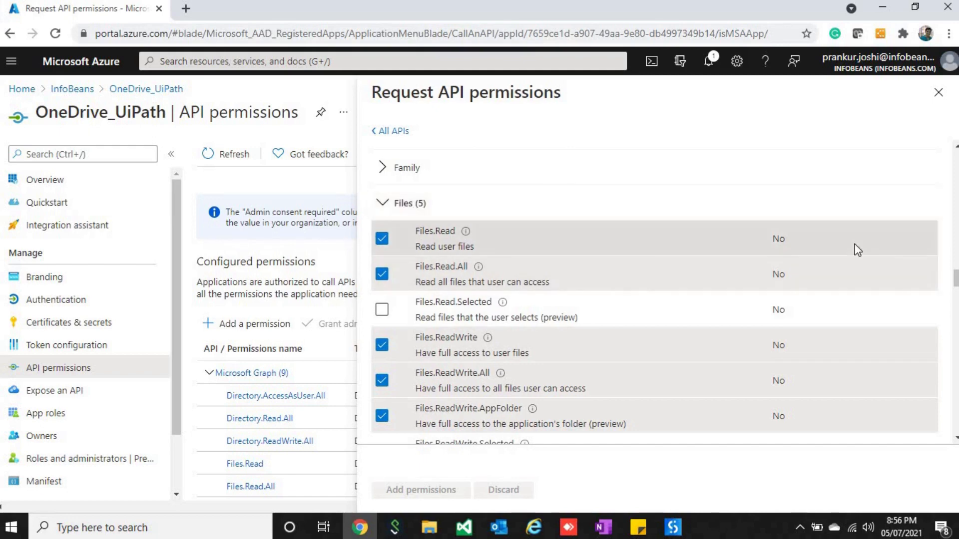
{"action": "mouse_move", "coordinate": [951, 276]}
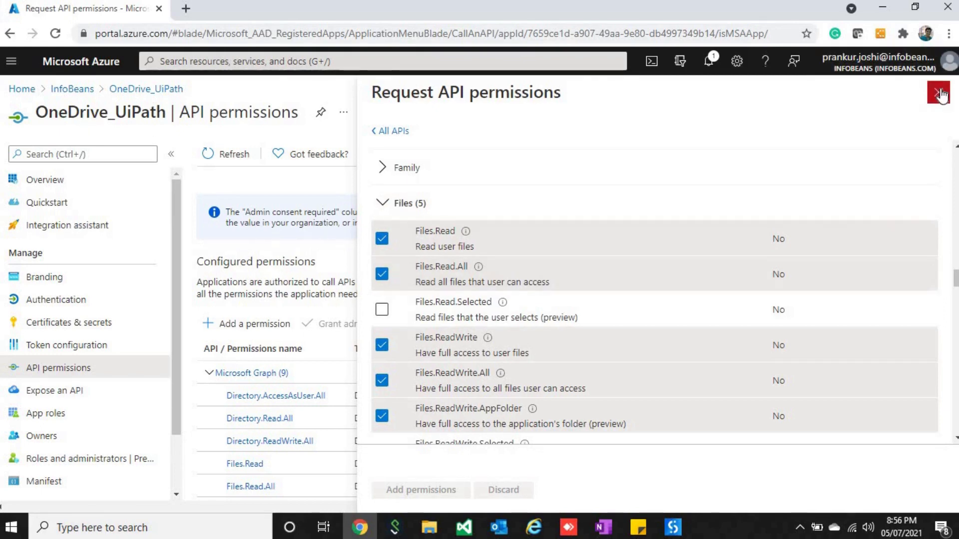
{"action": "left_click", "coordinate": [935, 94]}
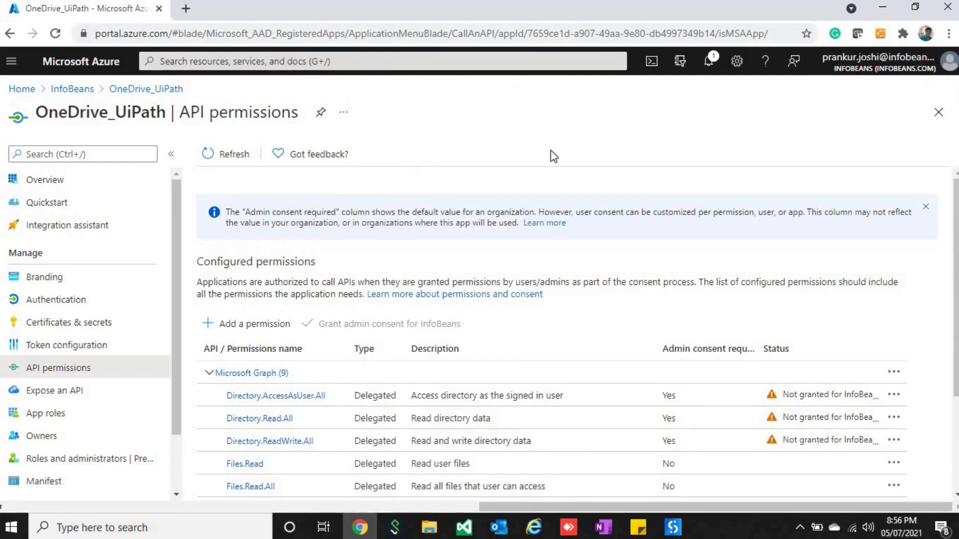
{"action": "mouse_move", "coordinate": [381, 339]}
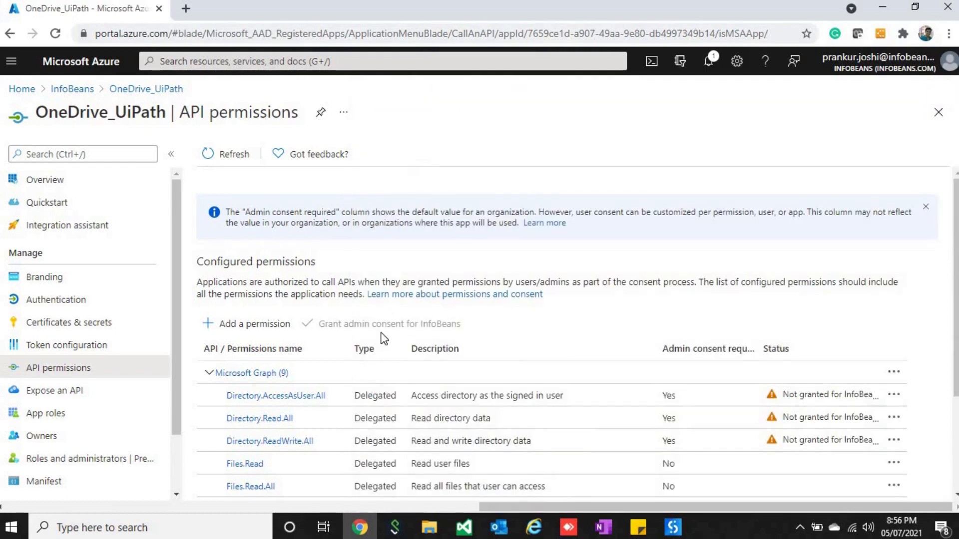
{"action": "mouse_move", "coordinate": [383, 338]}
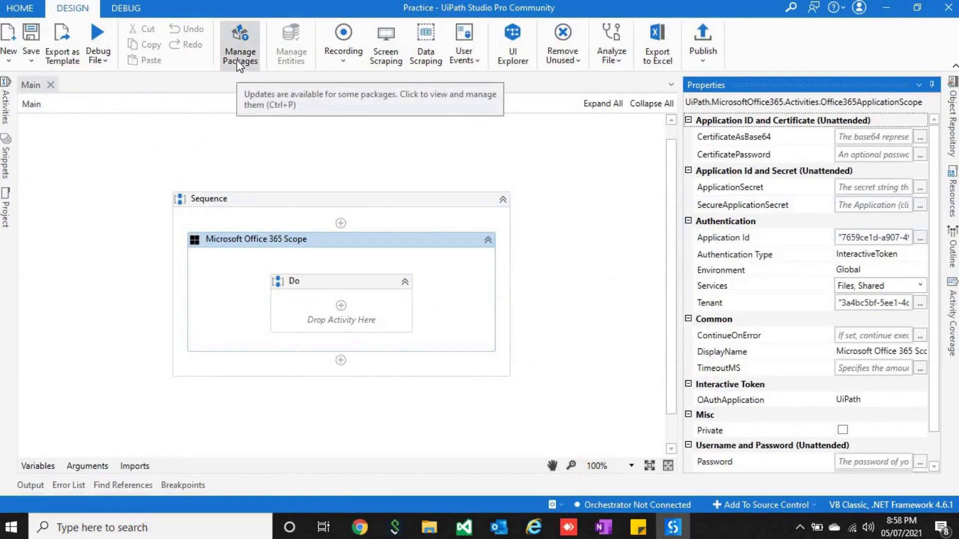
Step: Search all packages for UiPath.Microsoft, check UiPath.MicrosoftOffice365.Activities 1.9.0 is installed, and close Manage Packages
{"action": "left_click", "coordinate": [239, 45]}
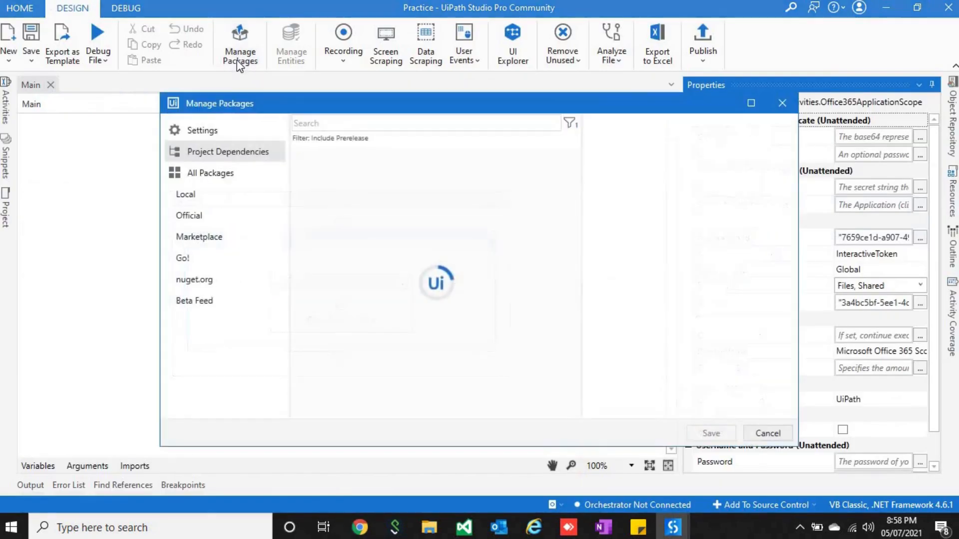
{"action": "left_click", "coordinate": [209, 173]}
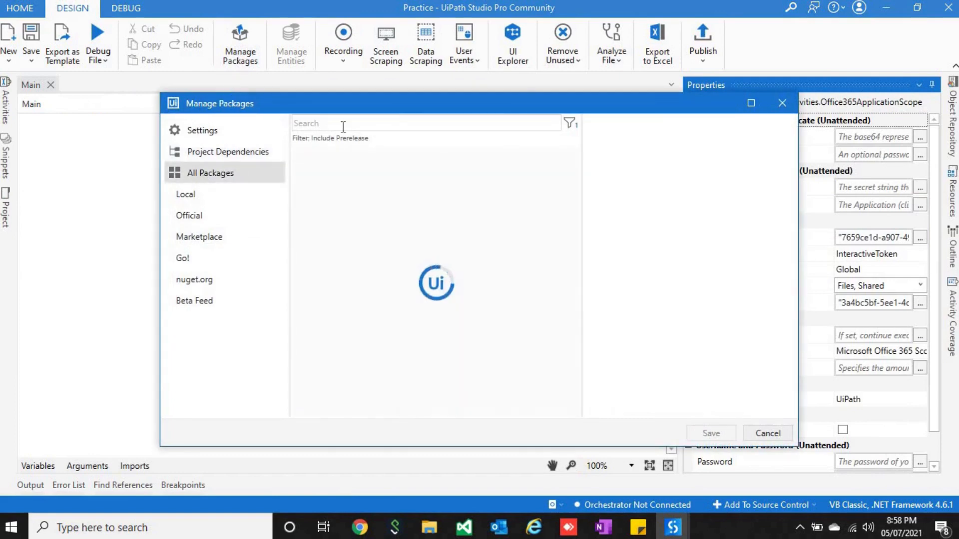
{"action": "type", "text": "U"}
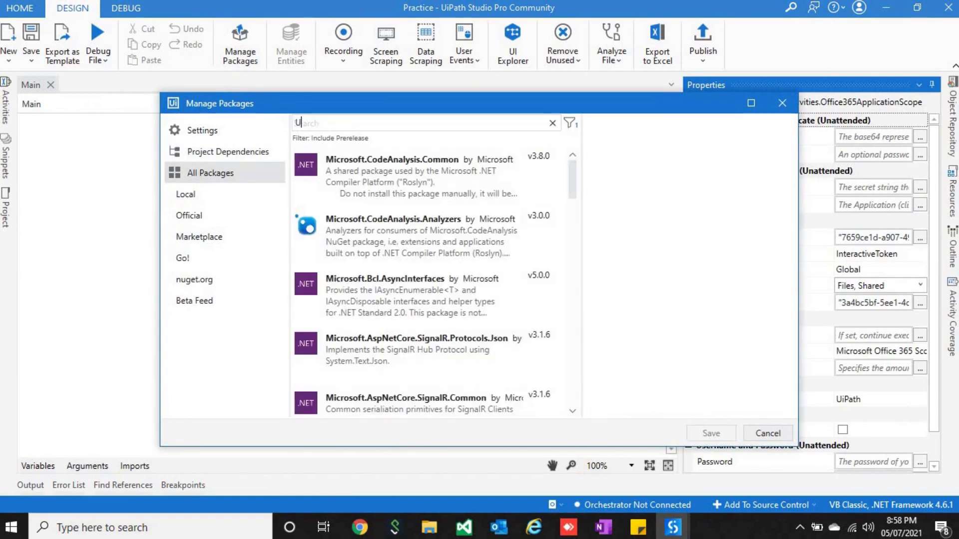
{"action": "type", "text": "iPath.Microsoft"}
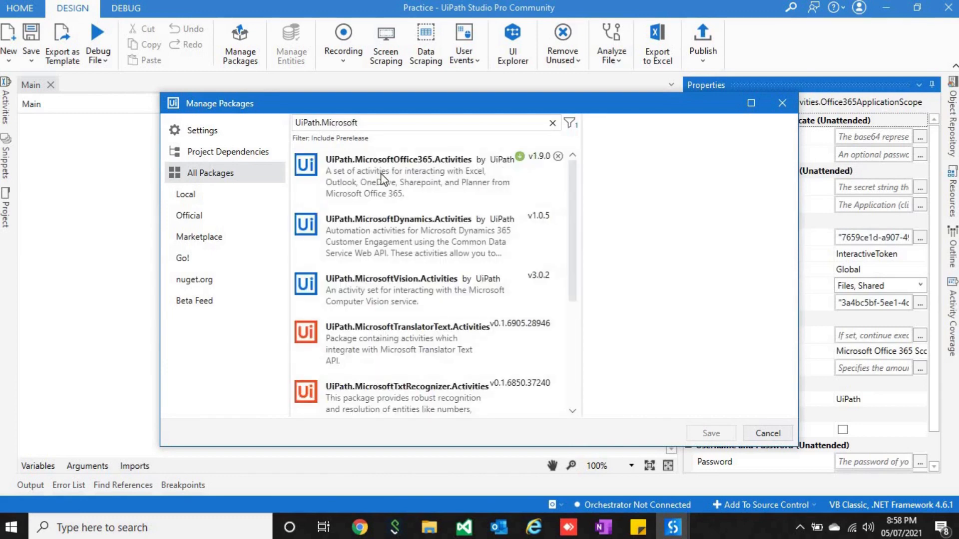
{"action": "left_click", "coordinate": [397, 180]}
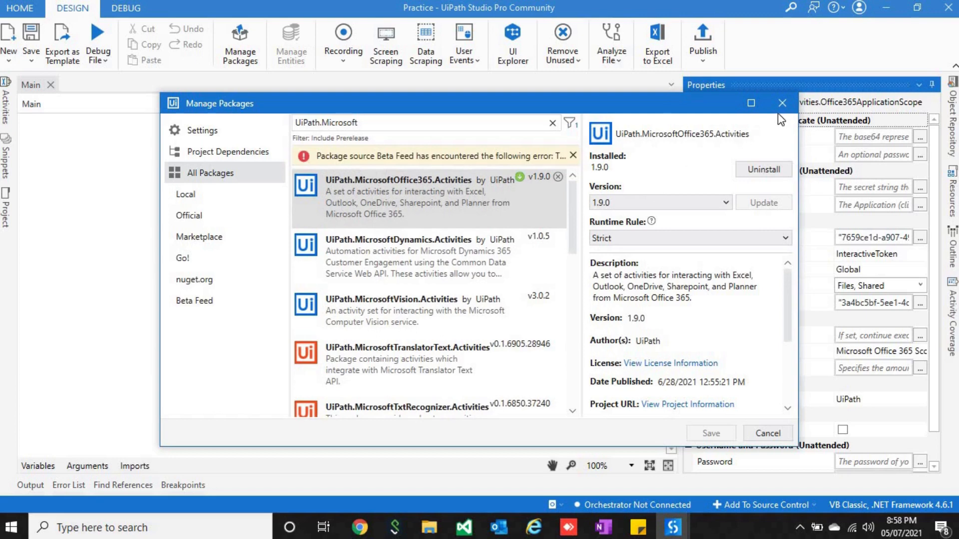
{"action": "left_click", "coordinate": [781, 103]}
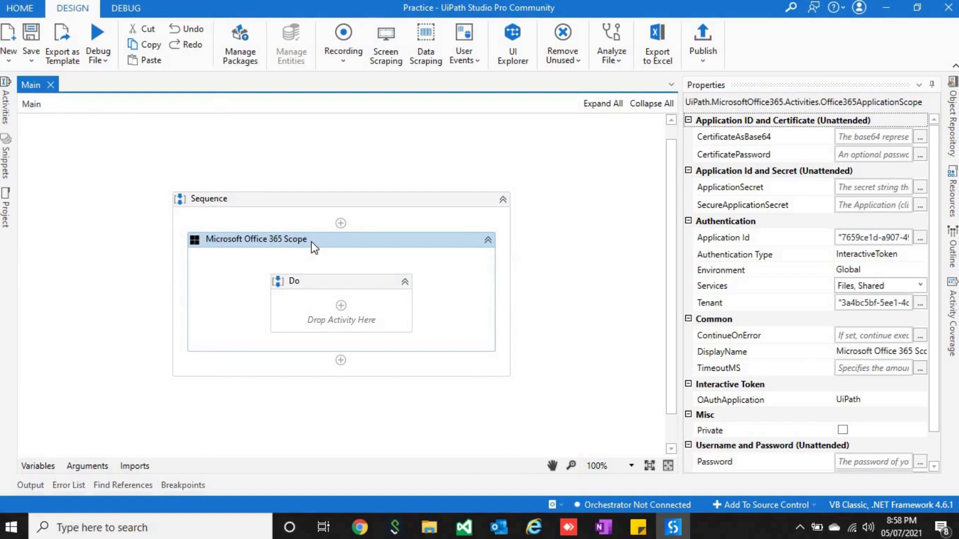
{"action": "mouse_move", "coordinate": [722, 163]}
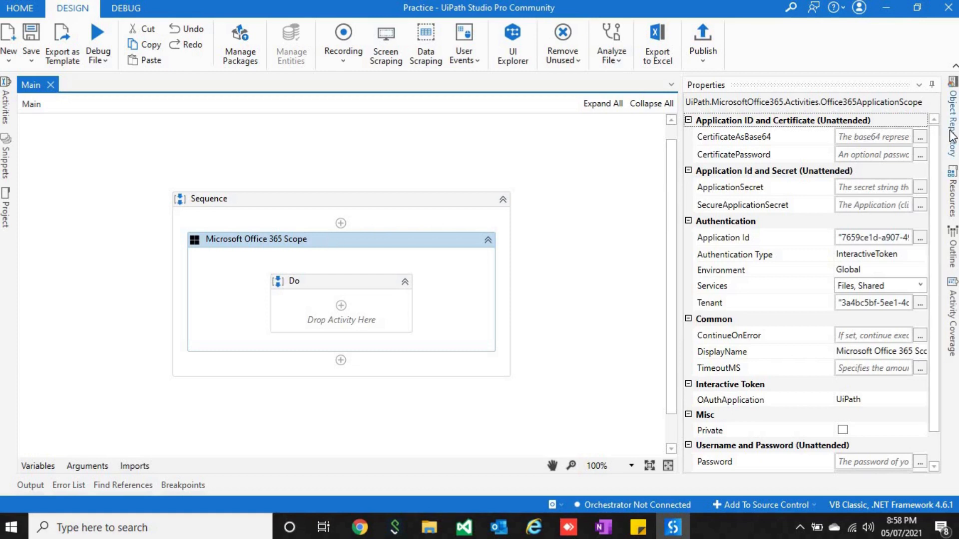
{"action": "mouse_move", "coordinate": [947, 180]}
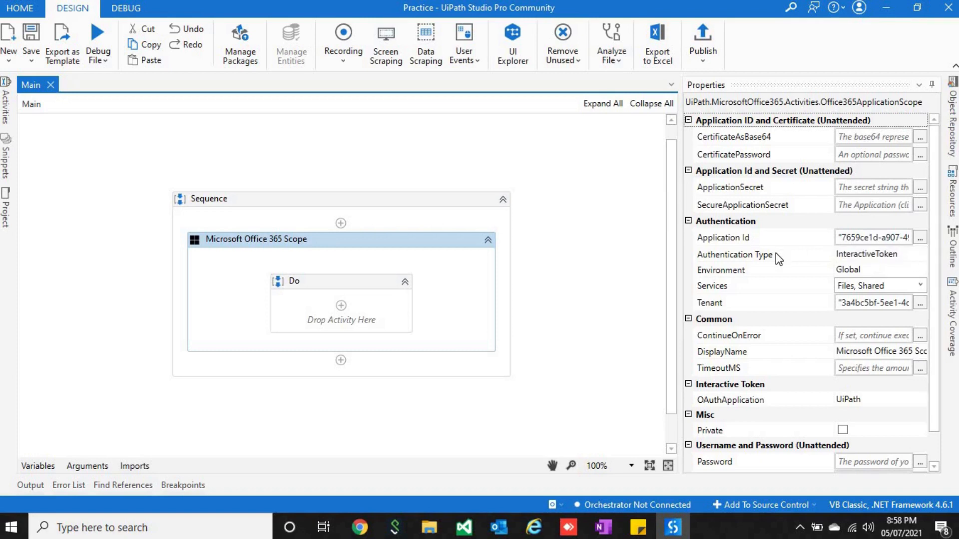
{"action": "mouse_move", "coordinate": [760, 258]}
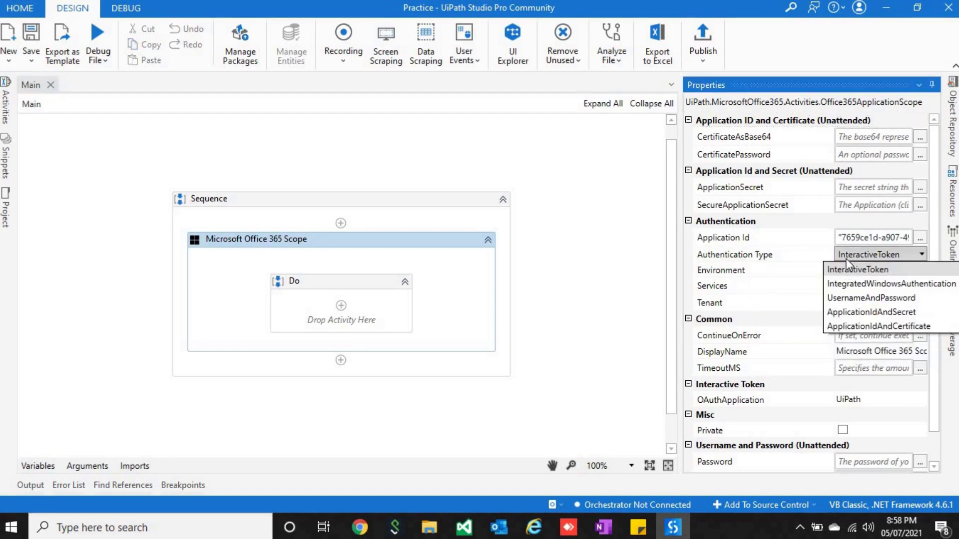
{"action": "mouse_move", "coordinate": [887, 283]}
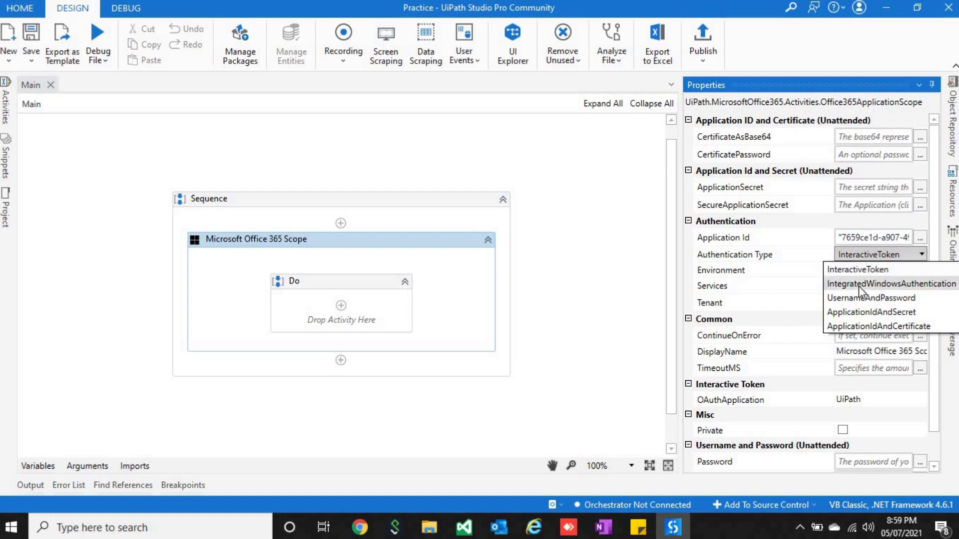
{"action": "mouse_move", "coordinate": [863, 312]}
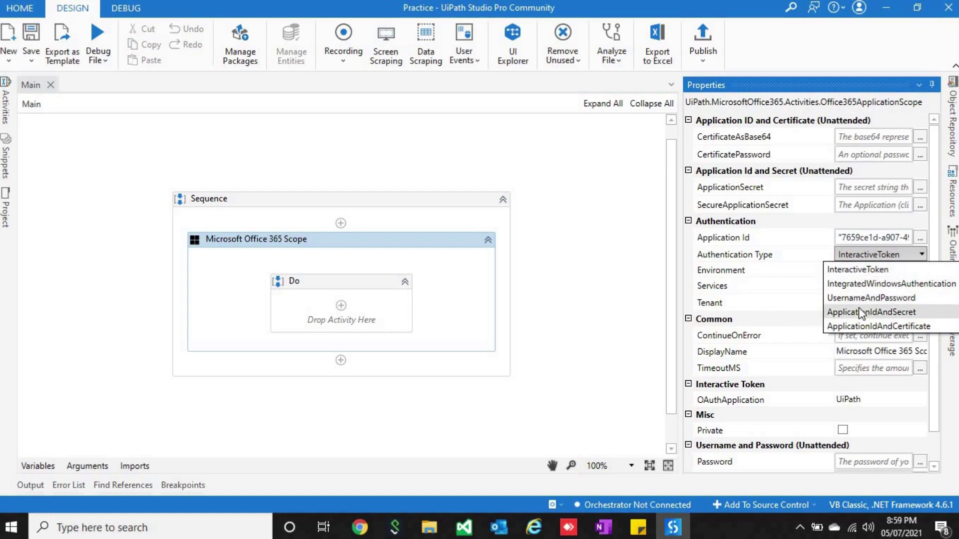
{"action": "mouse_move", "coordinate": [883, 325]}
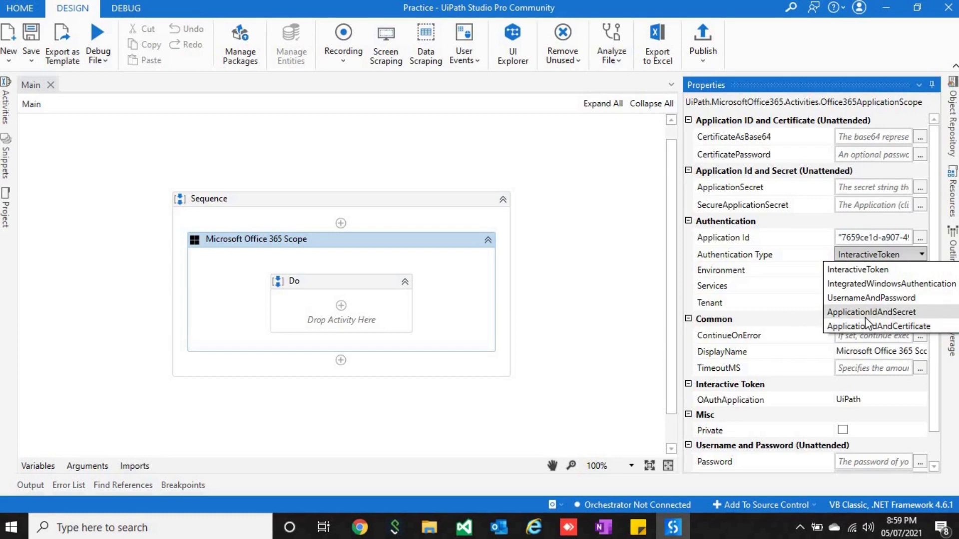
{"action": "mouse_move", "coordinate": [864, 294]}
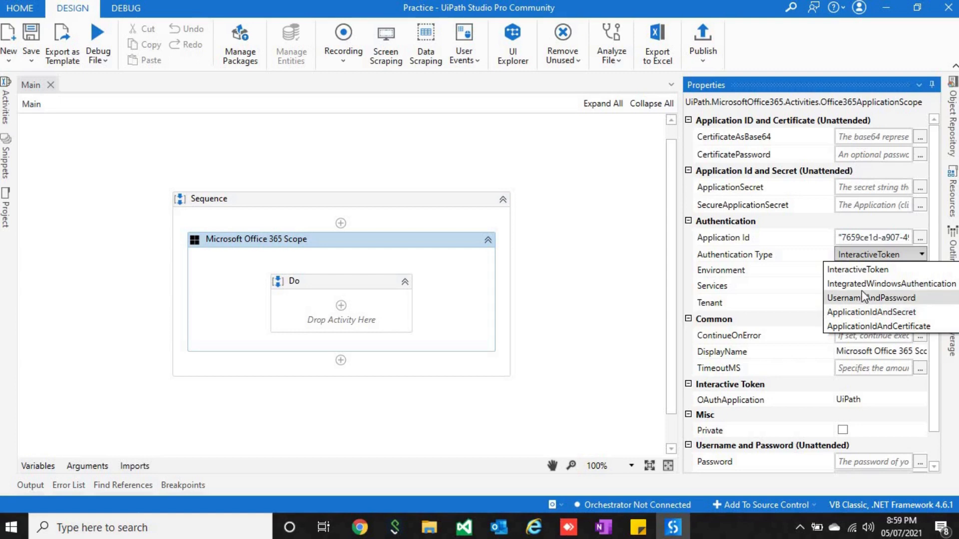
{"action": "mouse_move", "coordinate": [860, 269]}
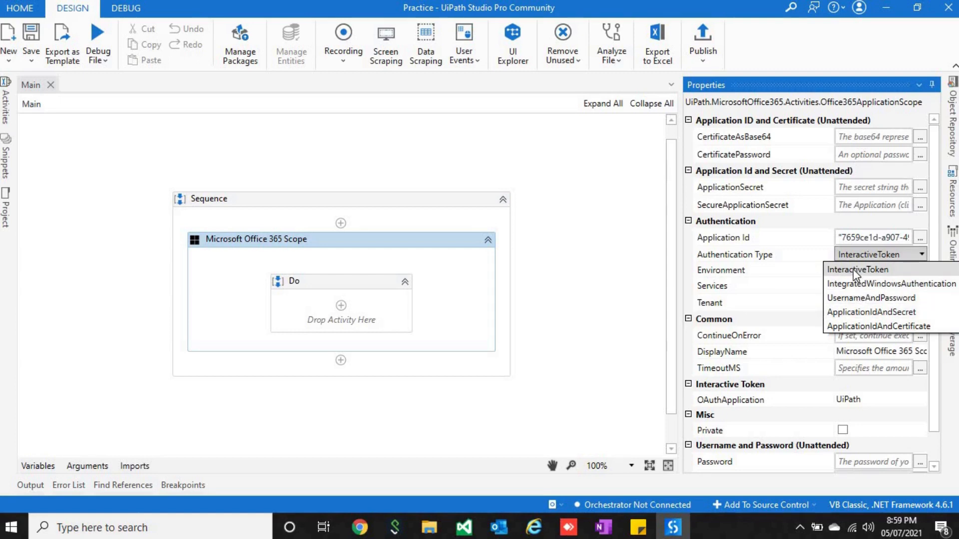
Step: Keep the Office 365 scope's Authentication Type as InteractiveToken with its Application Id, Tenant and Files services
{"action": "left_click", "coordinate": [855, 270]}
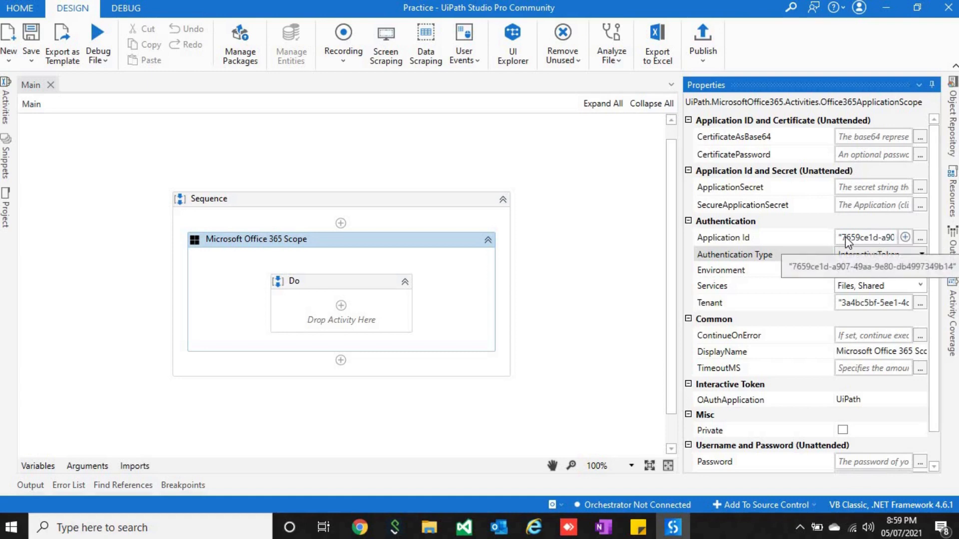
{"action": "mouse_move", "coordinate": [785, 247]}
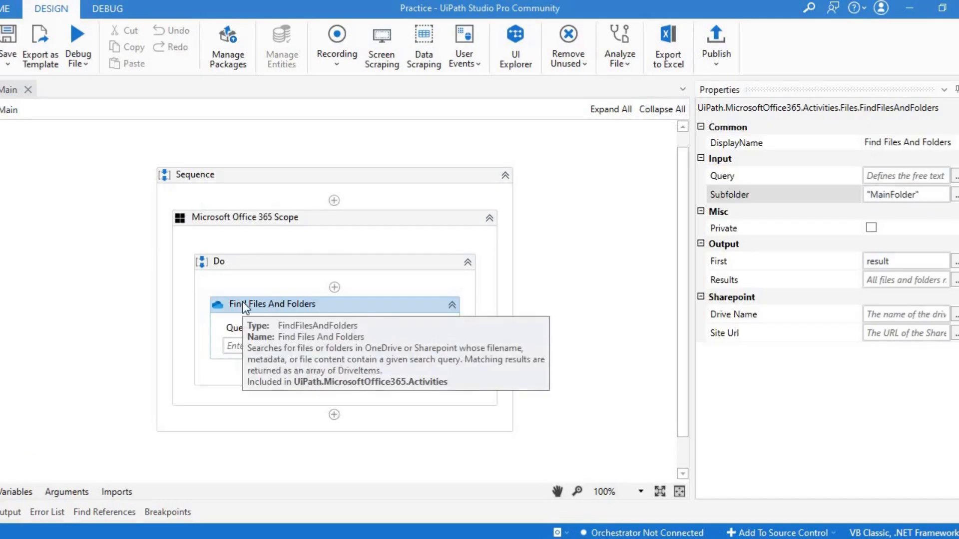
{"action": "mouse_move", "coordinate": [215, 310]}
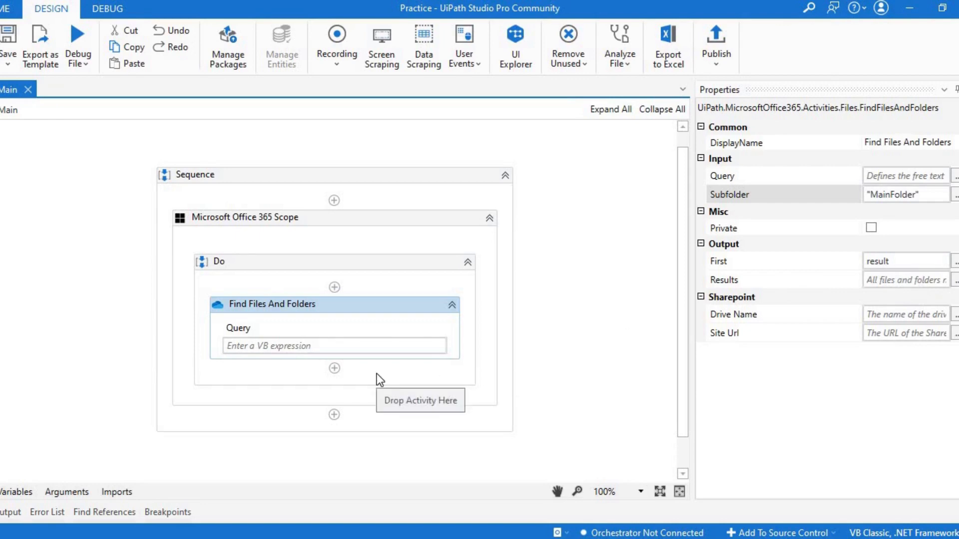
{"action": "mouse_move", "coordinate": [411, 321]}
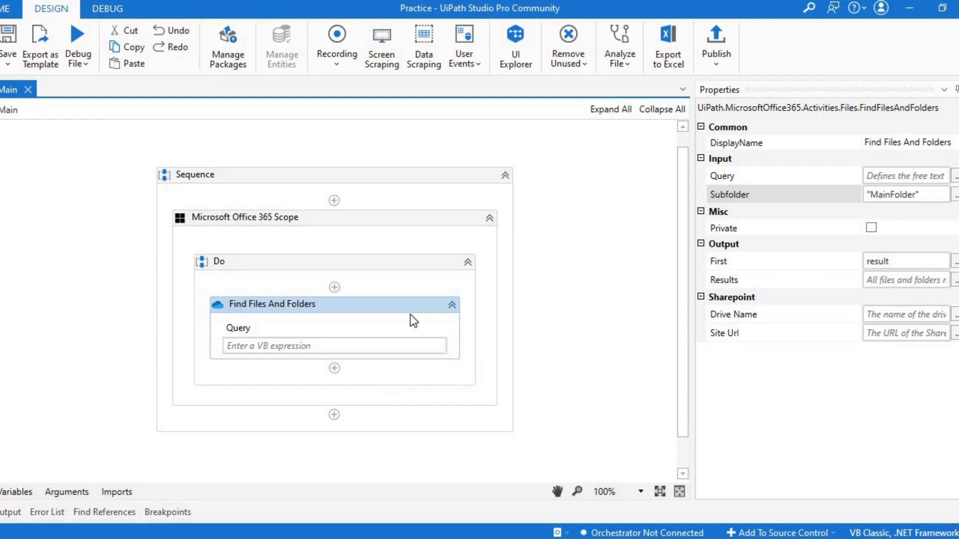
{"action": "mouse_move", "coordinate": [731, 199]}
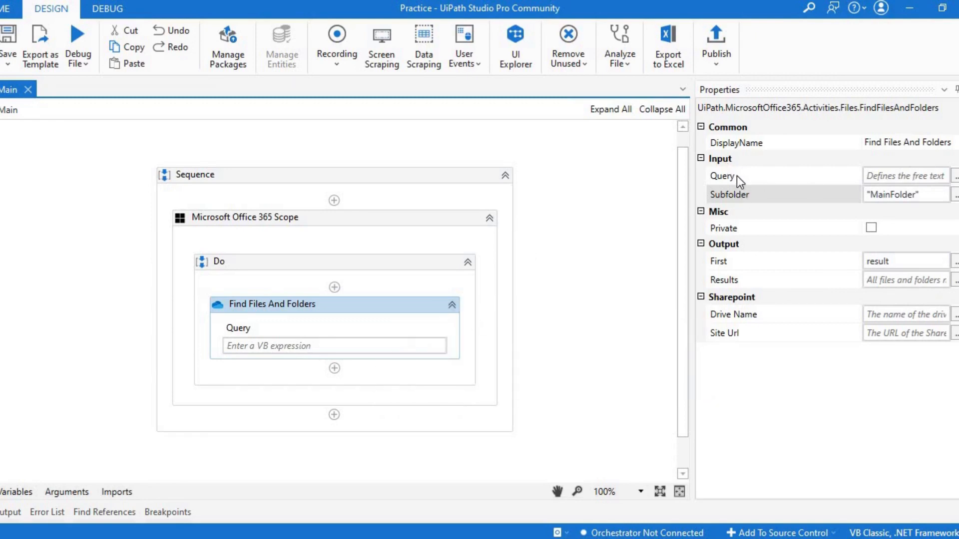
{"action": "mouse_move", "coordinate": [773, 206]}
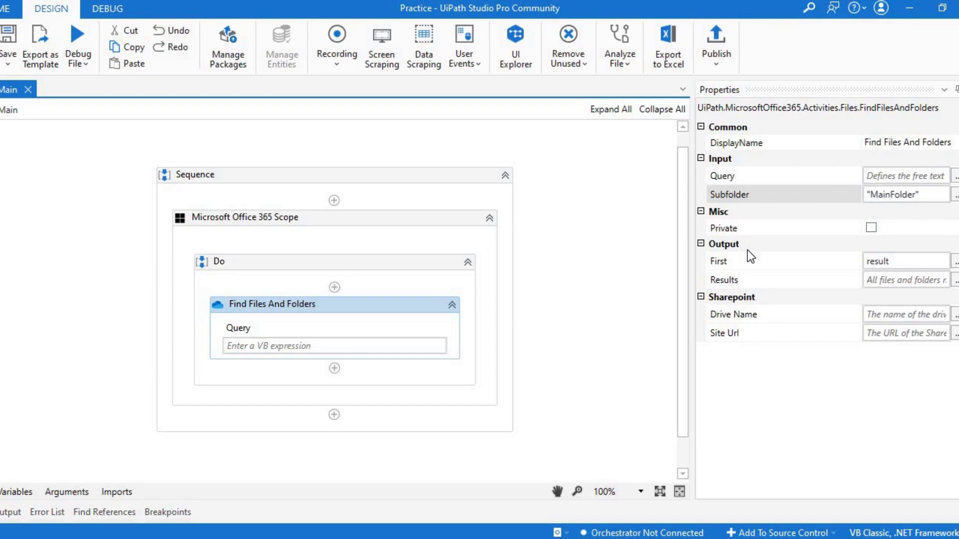
{"action": "mouse_move", "coordinate": [741, 269]}
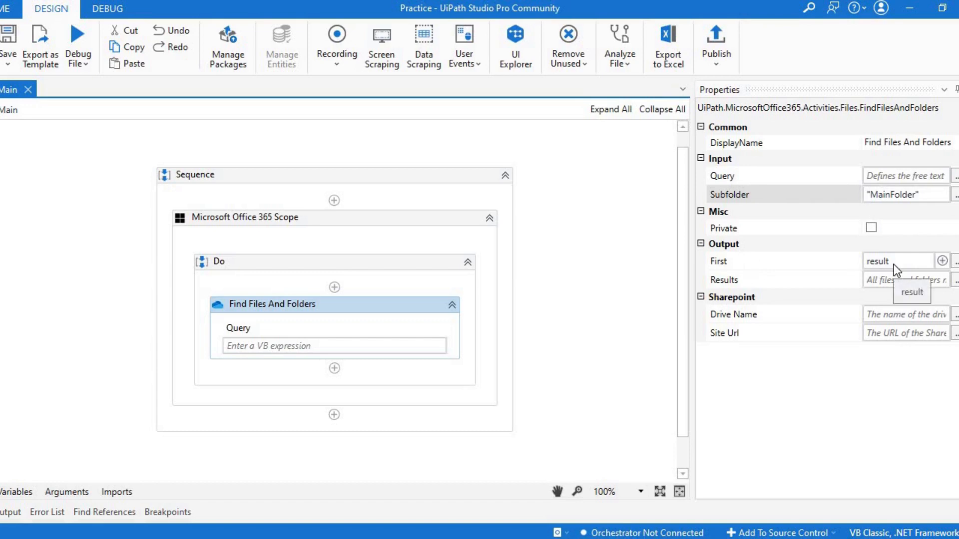
{"action": "mouse_move", "coordinate": [867, 280]}
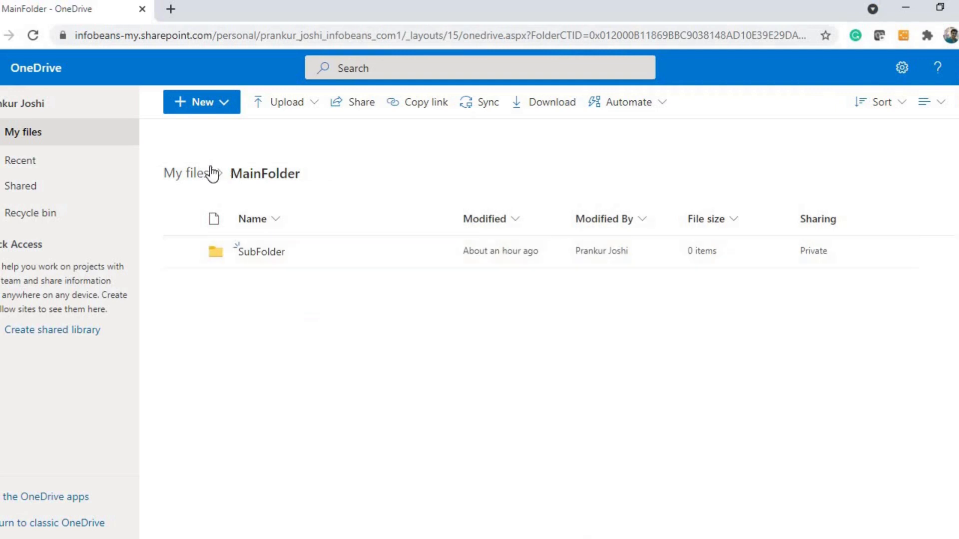
{"action": "left_click", "coordinate": [182, 173]}
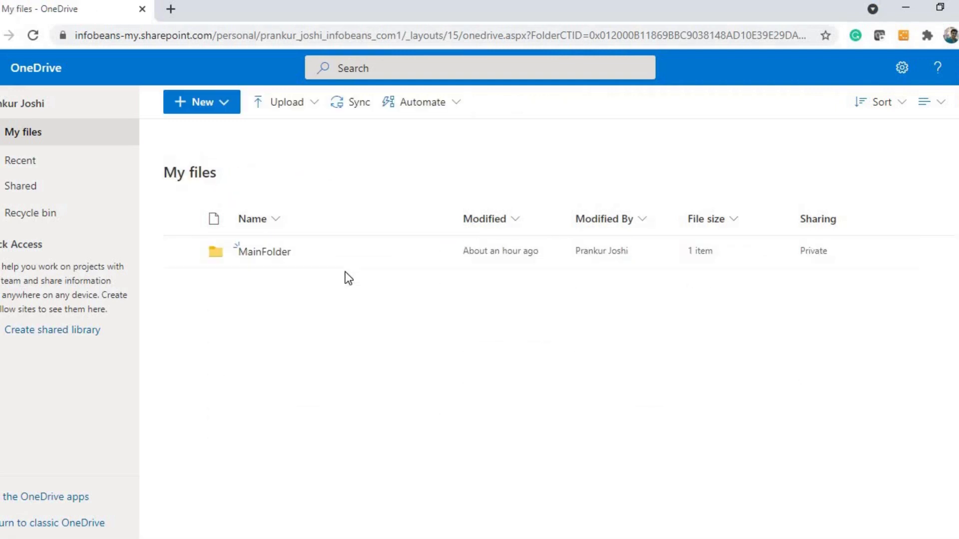
{"action": "double_click", "coordinate": [267, 252]}
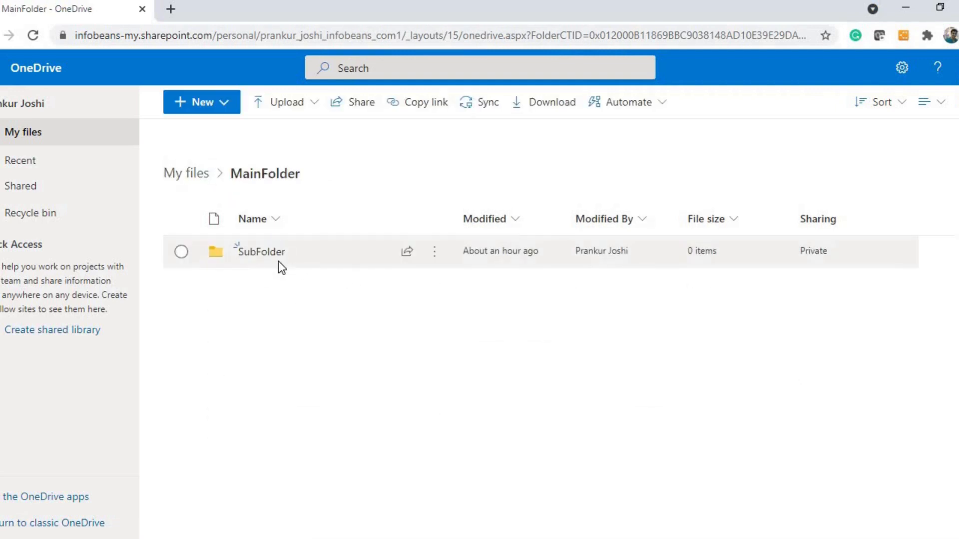
{"action": "mouse_move", "coordinate": [298, 237]}
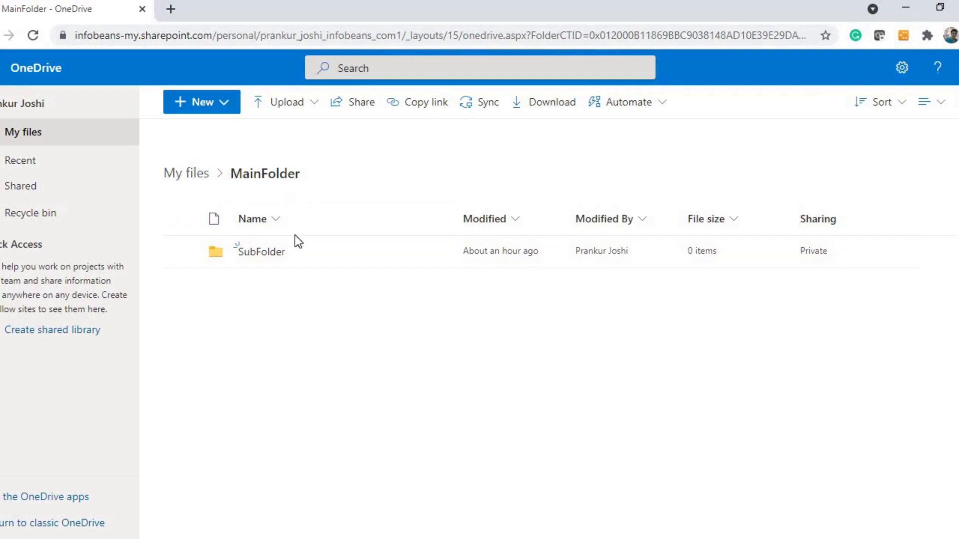
{"action": "mouse_move", "coordinate": [293, 260]}
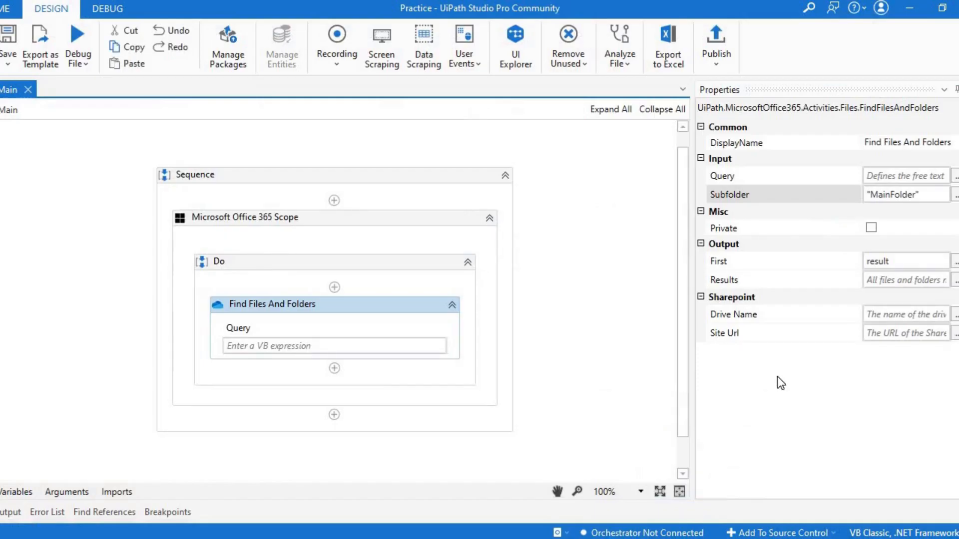
{"action": "mouse_move", "coordinate": [894, 283]}
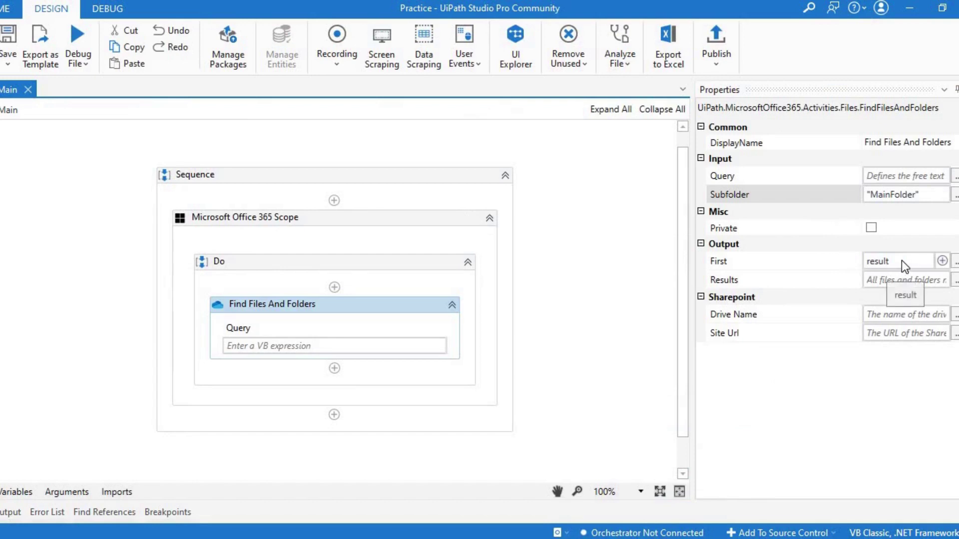
Step: Check the result variable, set it as the NEW_FOLDER folder's Destination and reach the run options
{"action": "left_click", "coordinate": [15, 492]}
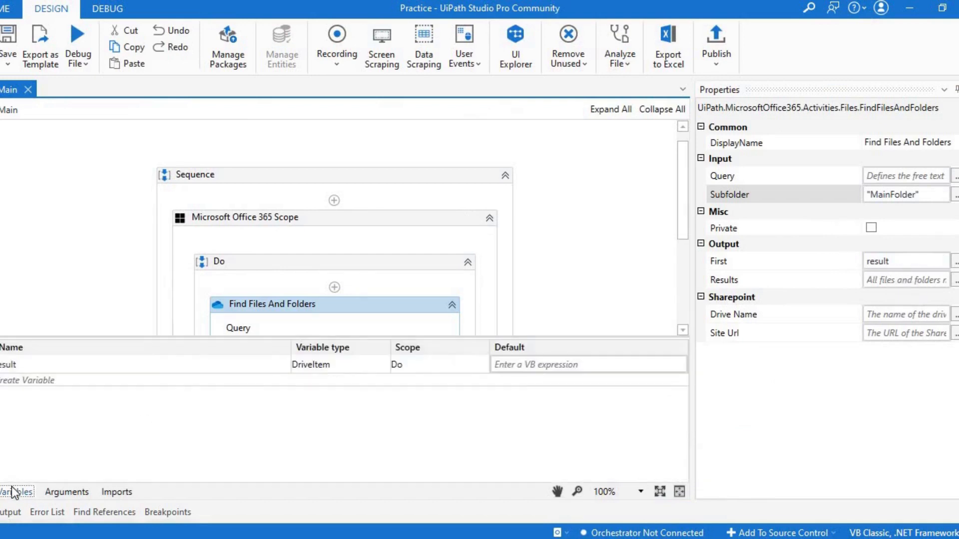
{"action": "mouse_move", "coordinate": [317, 370]}
{"action": "type", "text": "\"NEW_FOLDE"}
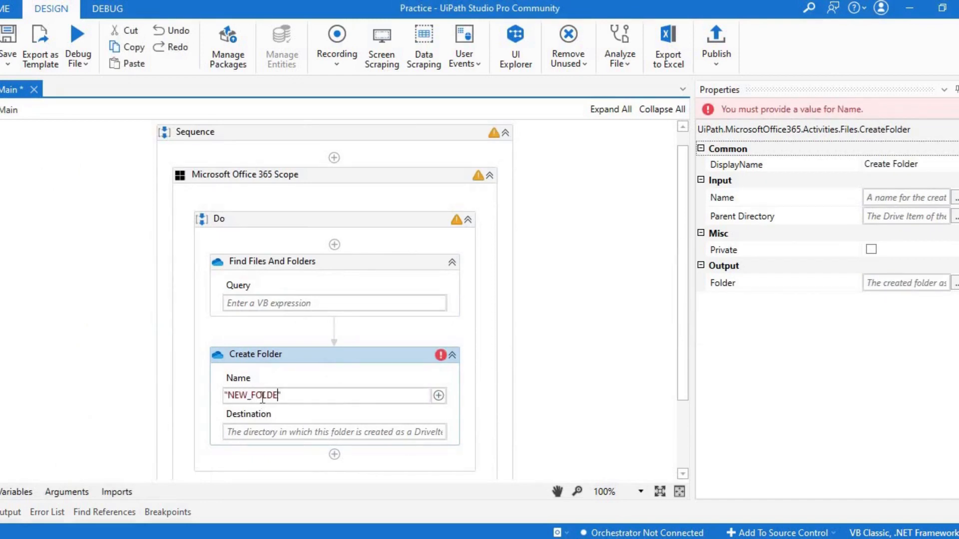
{"action": "left_click", "coordinate": [330, 432]}
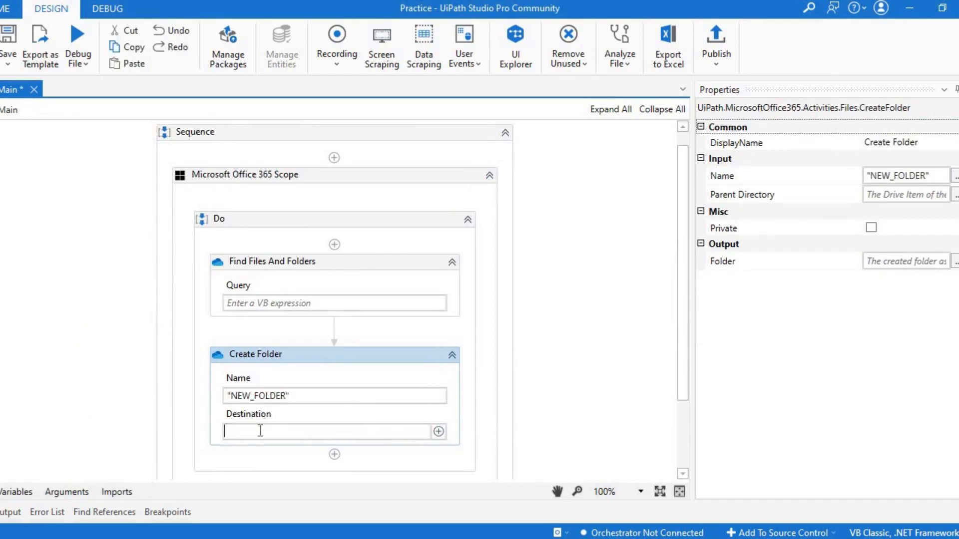
{"action": "type", "text": "result"}
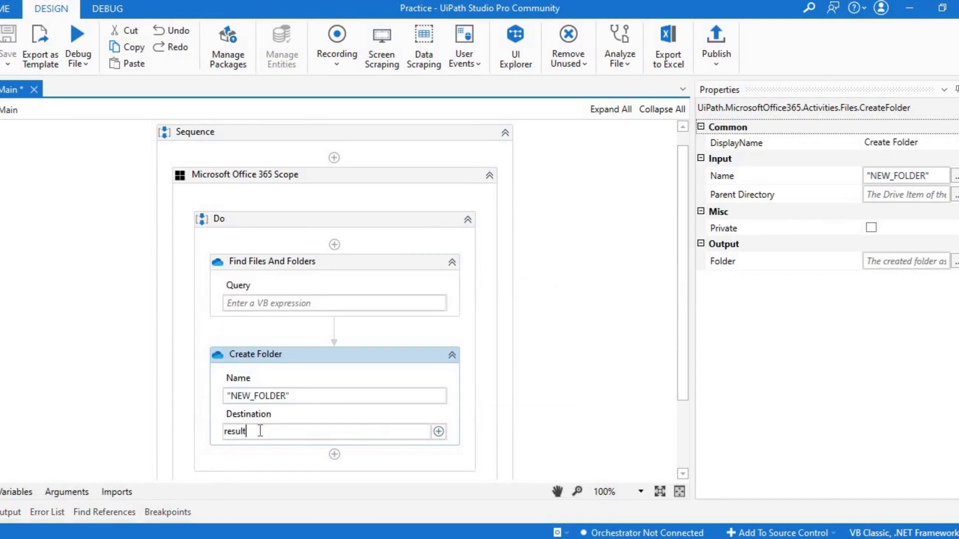
{"action": "left_click", "coordinate": [80, 44]}
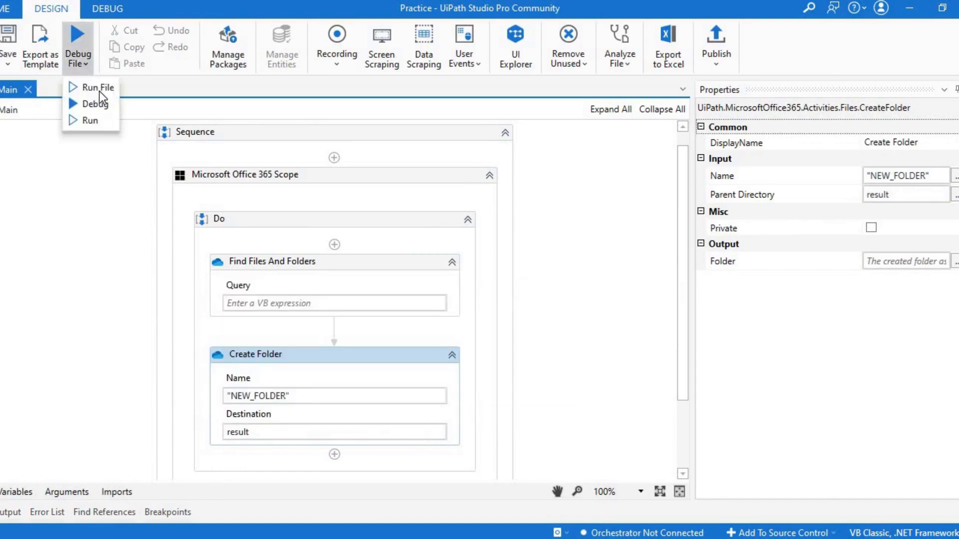
Step: Run the workflow, then browse My files into MainFolder and SubFolder in OneDrive to look for the new folder
{"action": "left_click", "coordinate": [96, 88]}
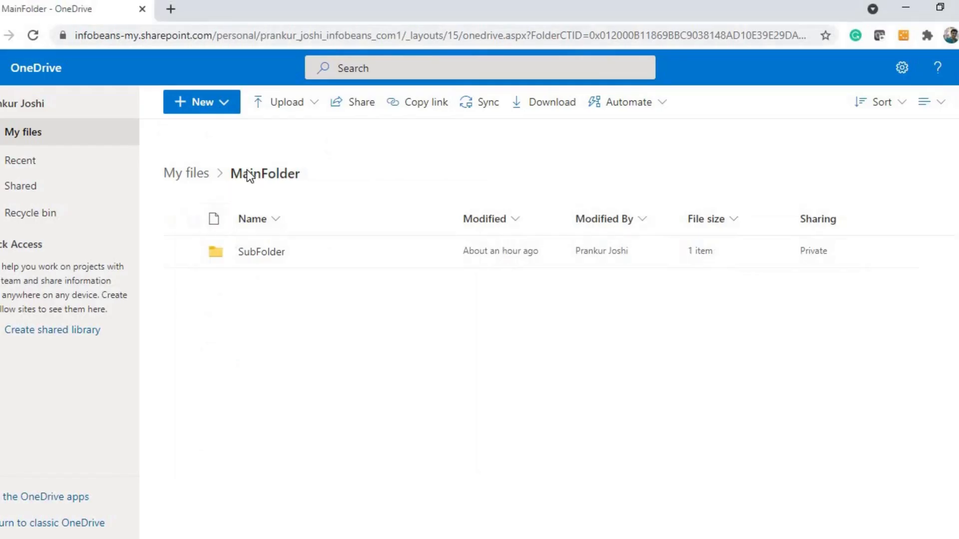
{"action": "left_click", "coordinate": [185, 174]}
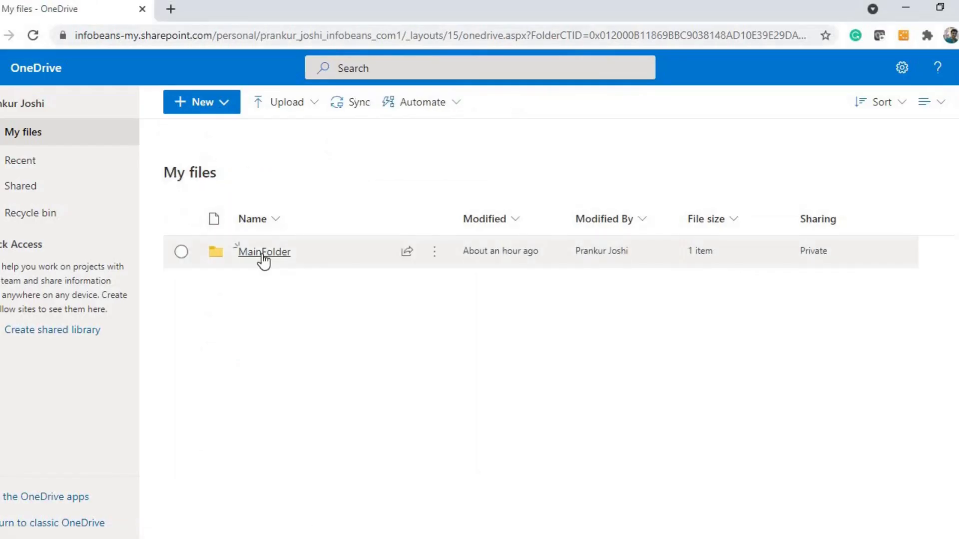
{"action": "left_click", "coordinate": [264, 252]}
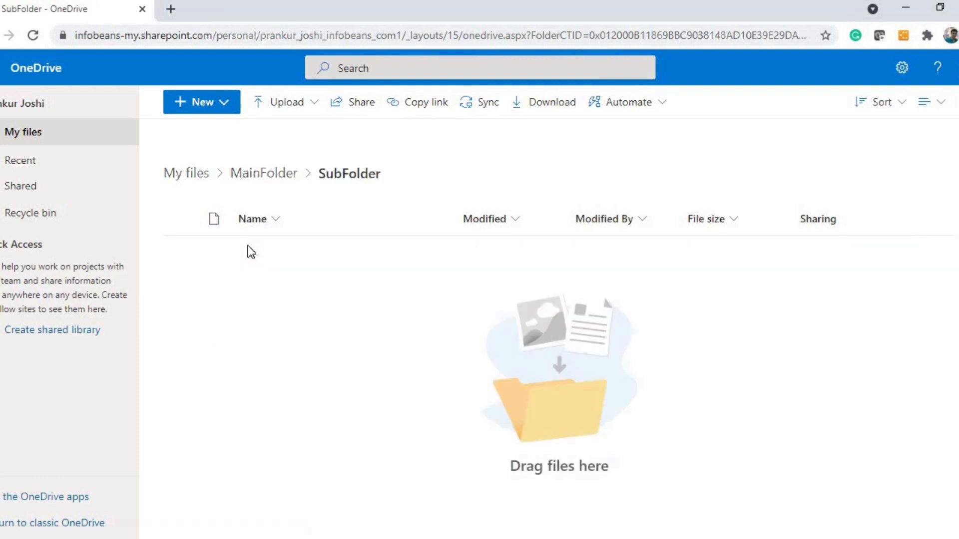
{"action": "mouse_move", "coordinate": [382, 53]}
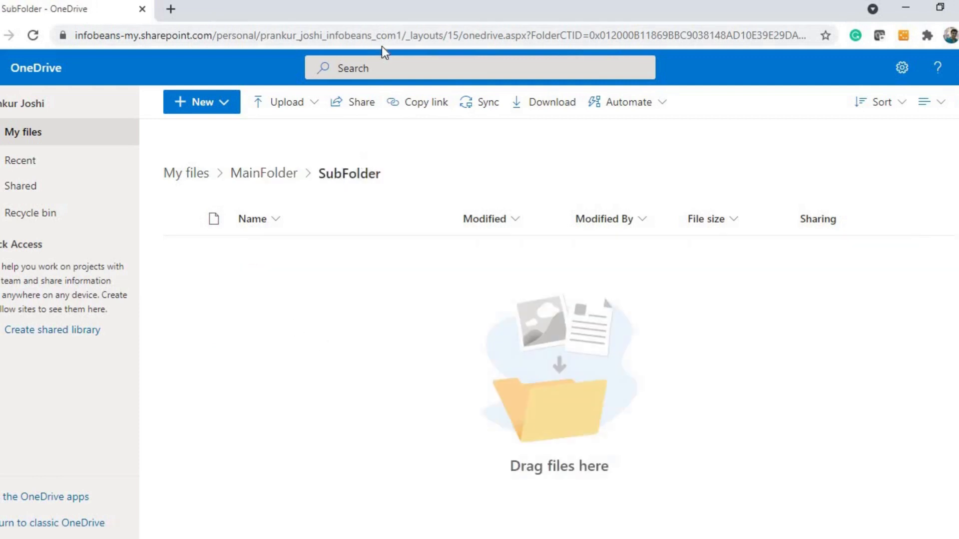
{"action": "left_click", "coordinate": [379, 31]}
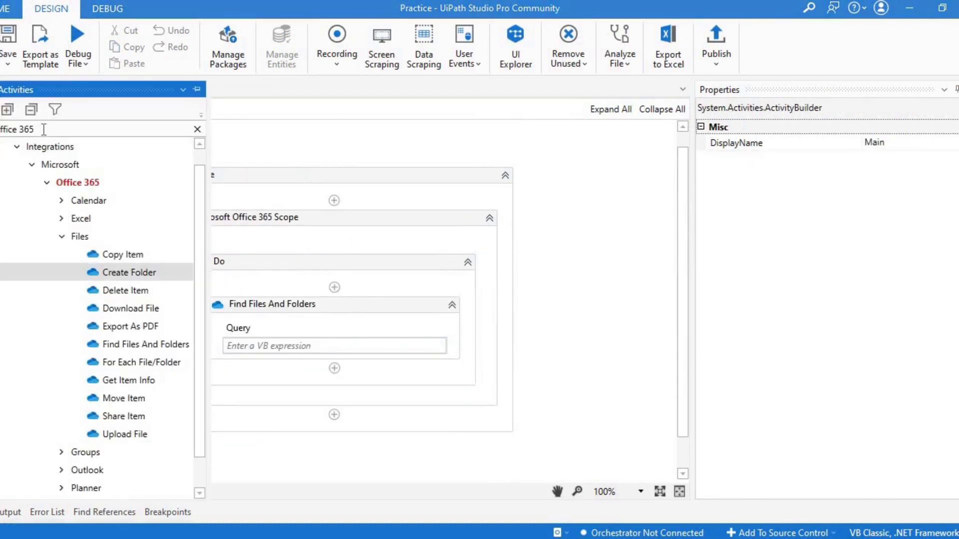
Step: Configure Create Workbook with Name "DemoFile" and Parent result
{"action": "type", "text": "reate"}
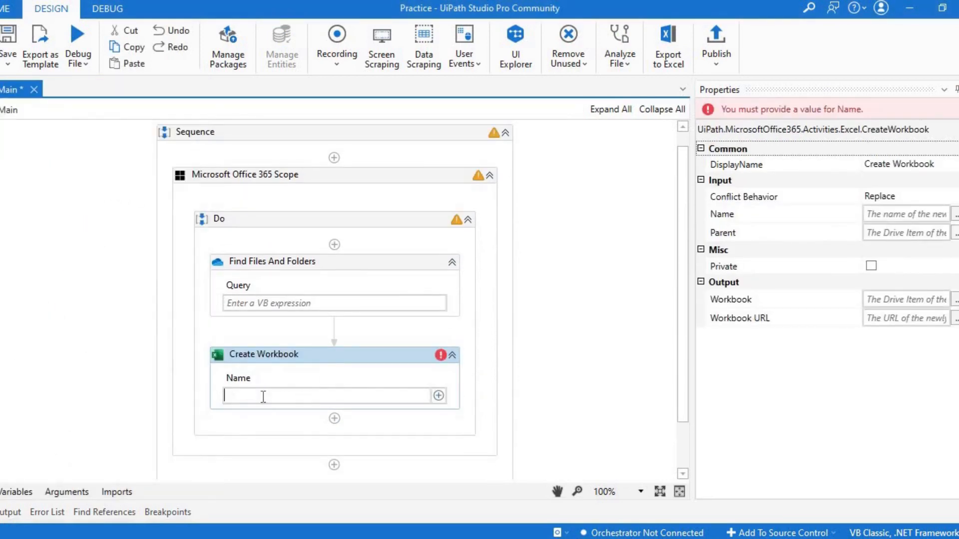
{"action": "type", "text": "\"DemoFile\""}
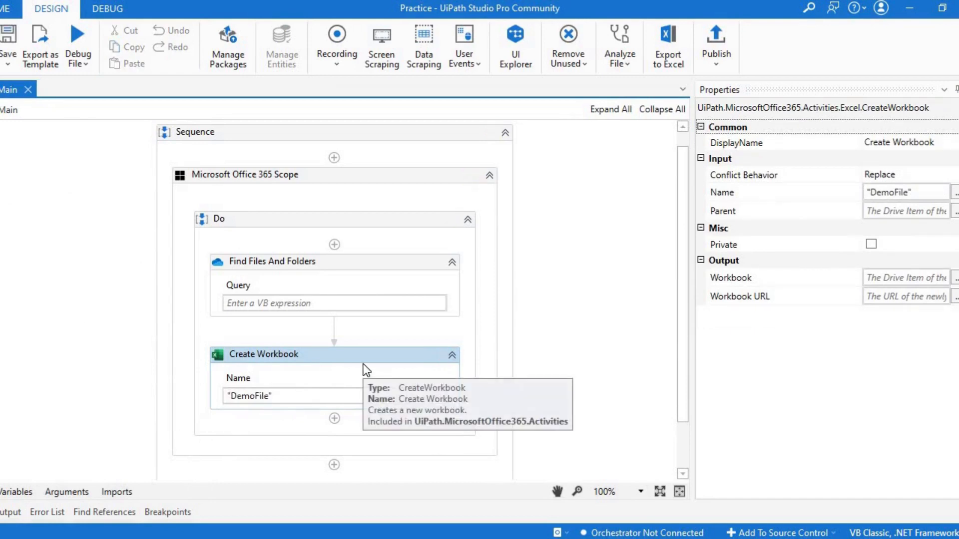
{"action": "mouse_move", "coordinate": [749, 213]}
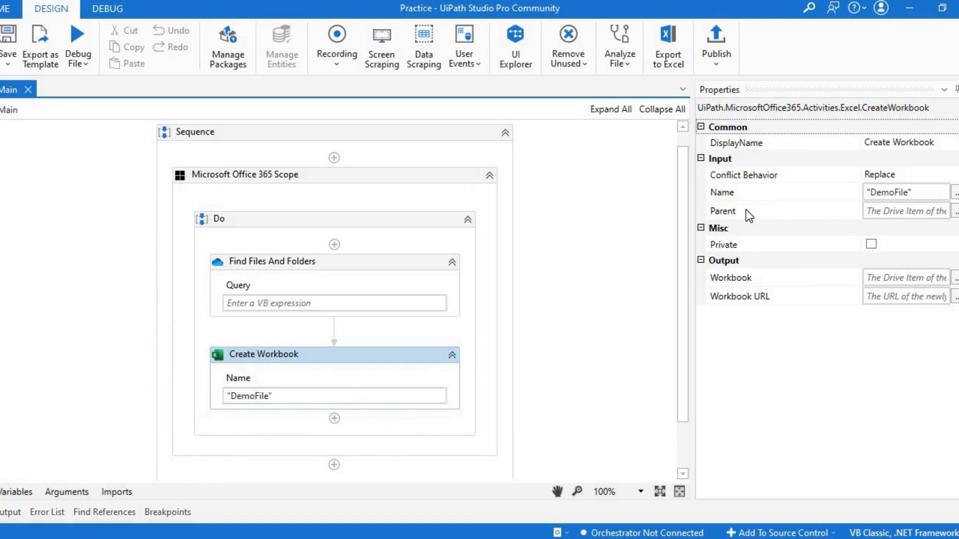
{"action": "left_click", "coordinate": [905, 211]}
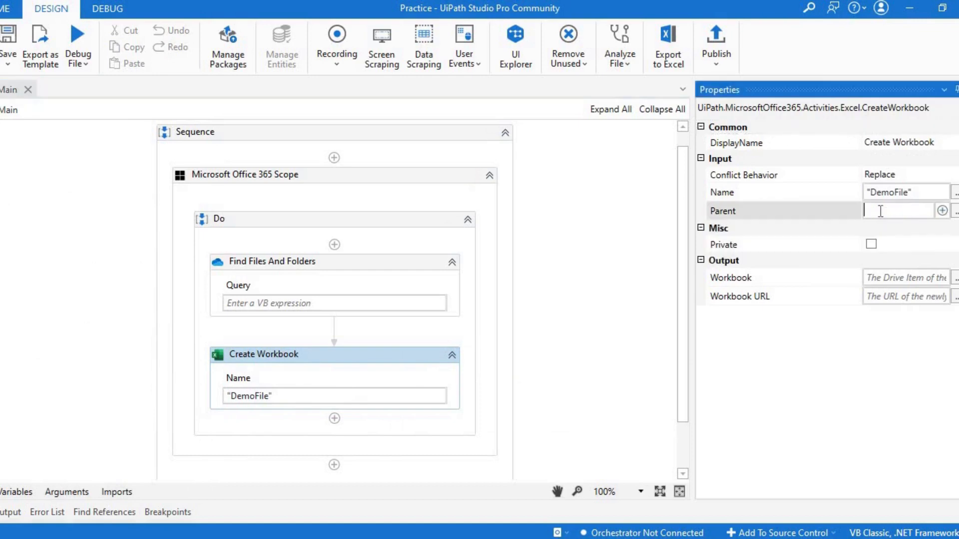
{"action": "type", "text": "result"}
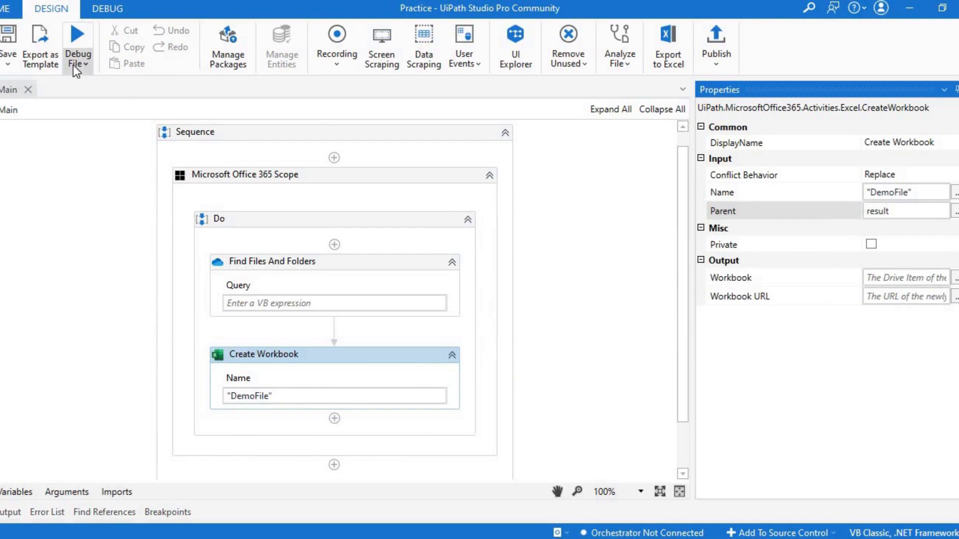
Step: Run the workflow, view the created DemoFile workbook in Excel online and close it
{"action": "left_click", "coordinate": [78, 35]}
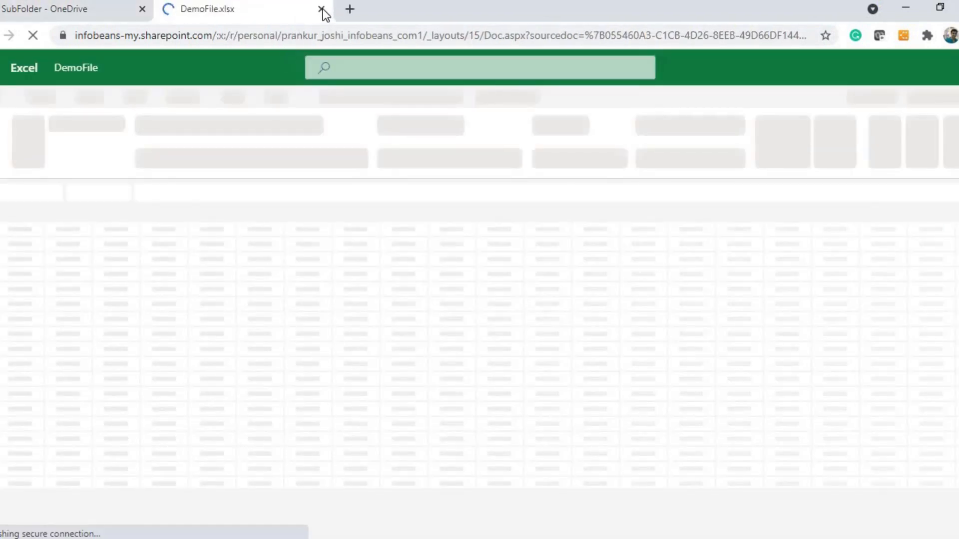
{"action": "left_click", "coordinate": [319, 9]}
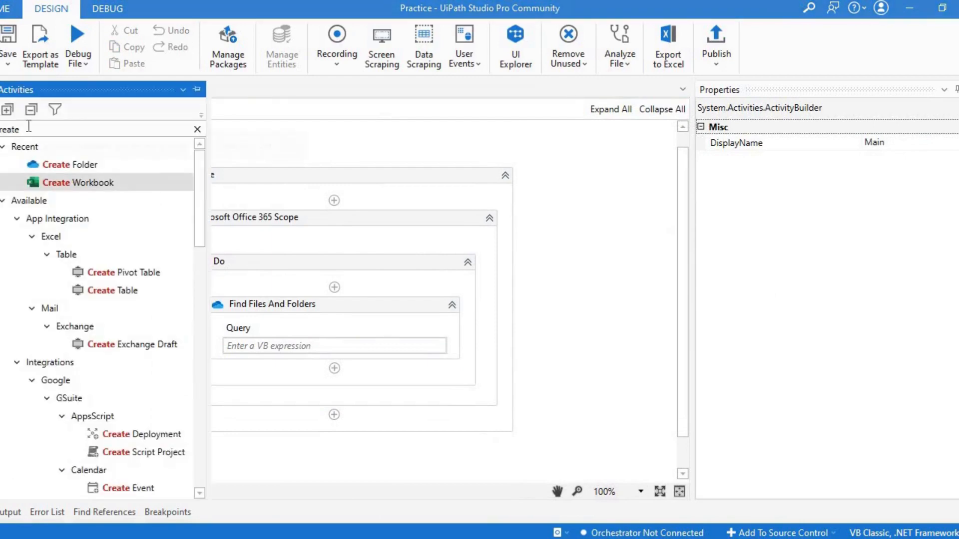
Step: Add a Delete Item activity from the Office 365 Files activities with DriveItem set to result
{"action": "type", "text": "office 365"}
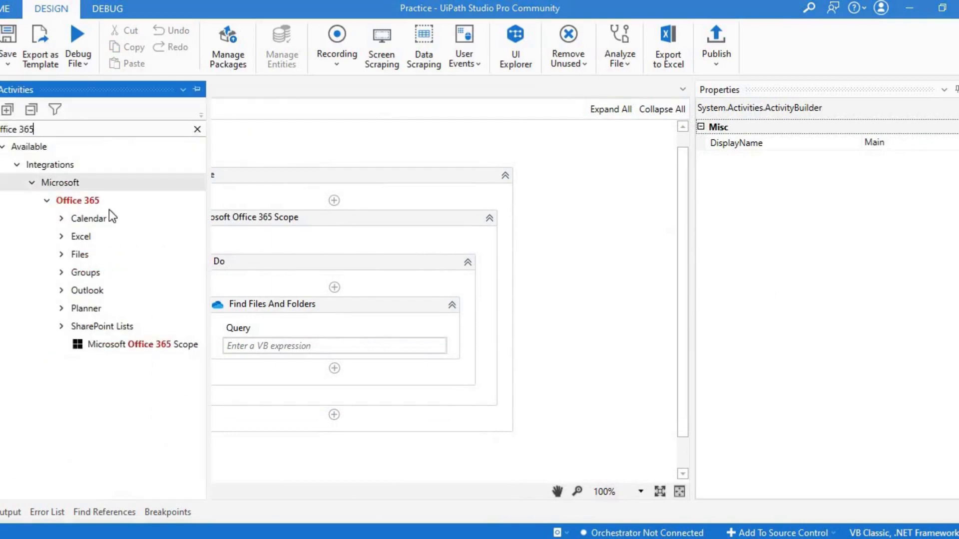
{"action": "left_click", "coordinate": [61, 255]}
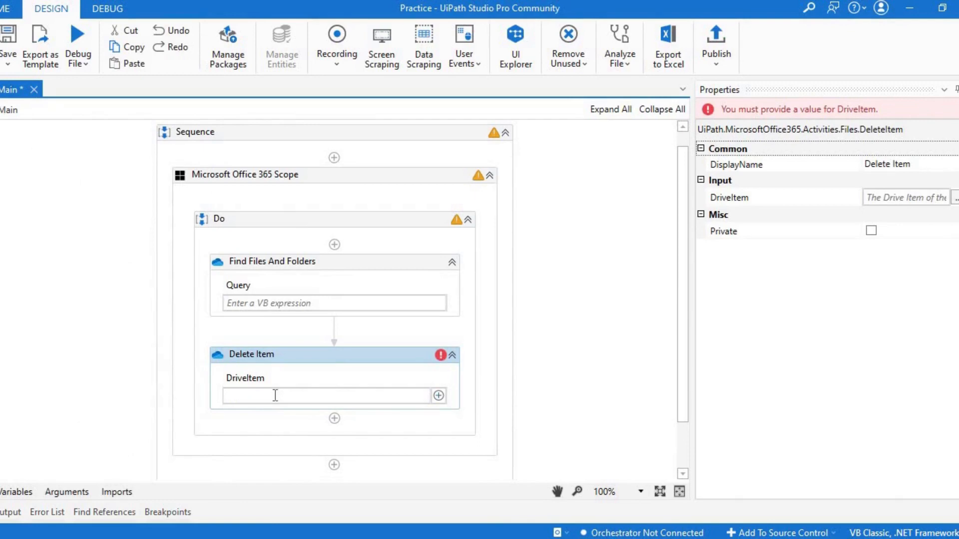
{"action": "type", "text": "result"}
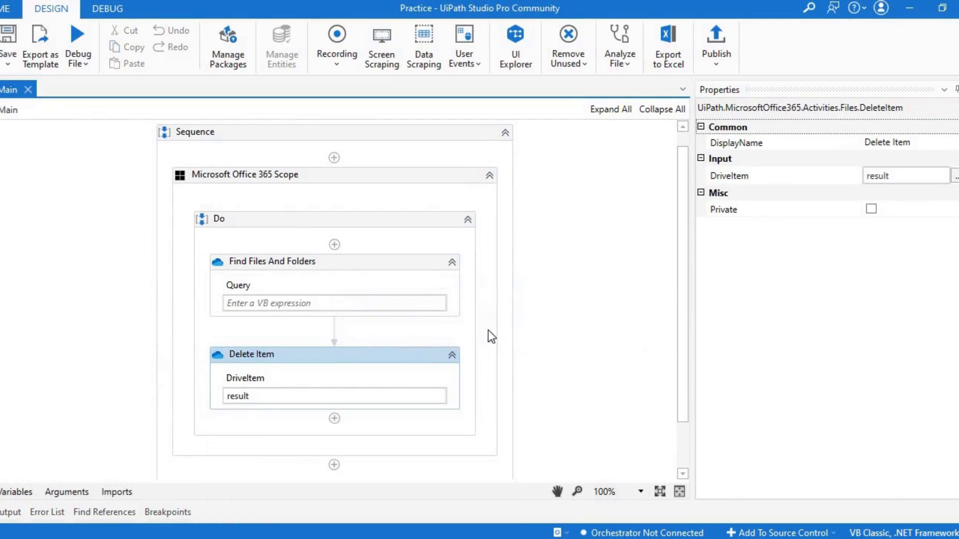
{"action": "mouse_move", "coordinate": [669, 286]}
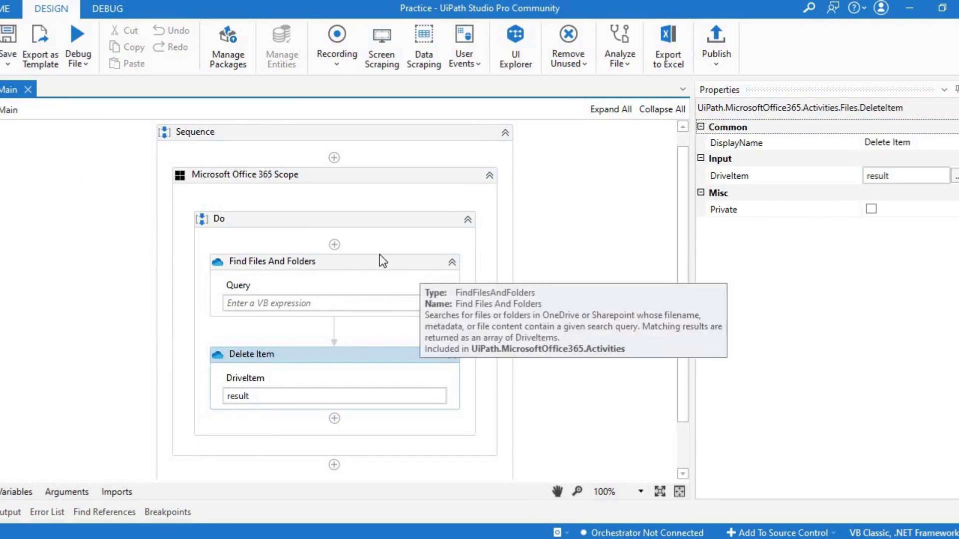
Step: Point Find Files And Folders at DemoFile.xlsx under MainFolder/SubFolder
{"action": "left_click", "coordinate": [272, 261]}
{"action": "type", "text": "\"MainFolder"}
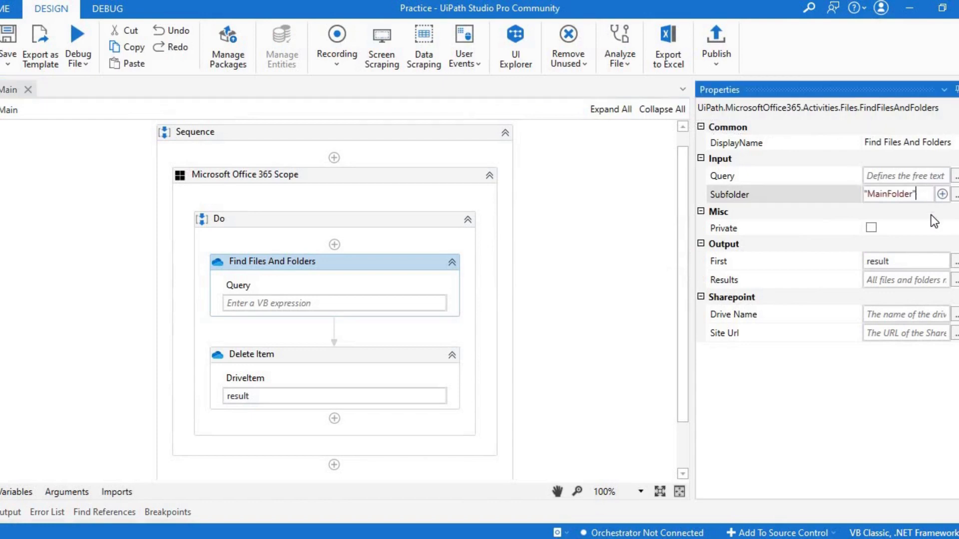
{"action": "type", "text": "/SubFol"}
{"action": "left_click", "coordinate": [906, 176]}
{"action": "type", "text": "\"DemoFile.xlsx\""}
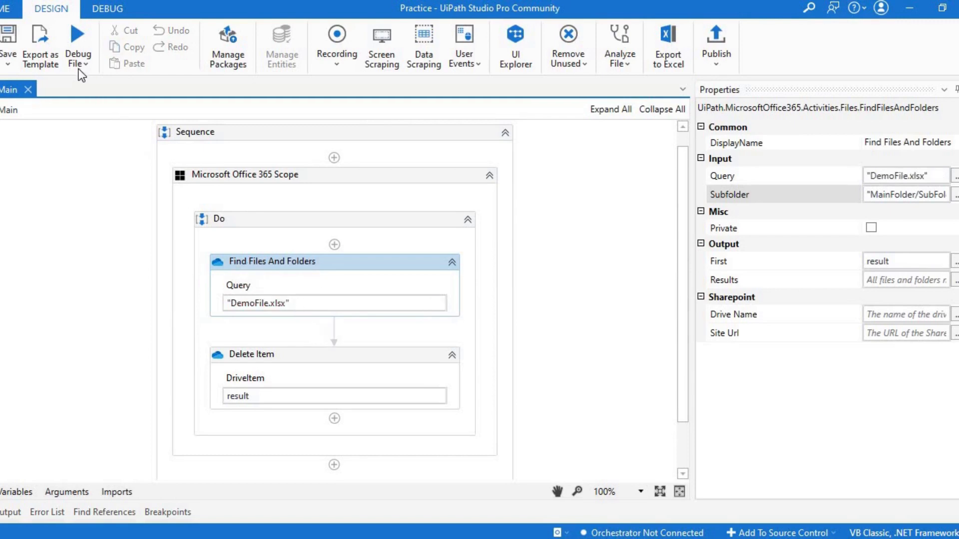
Step: Run the delete workflow and check the SubFolder listing still shows NEW_FOLDER and DemoFile.xlsx
{"action": "left_click", "coordinate": [80, 45]}
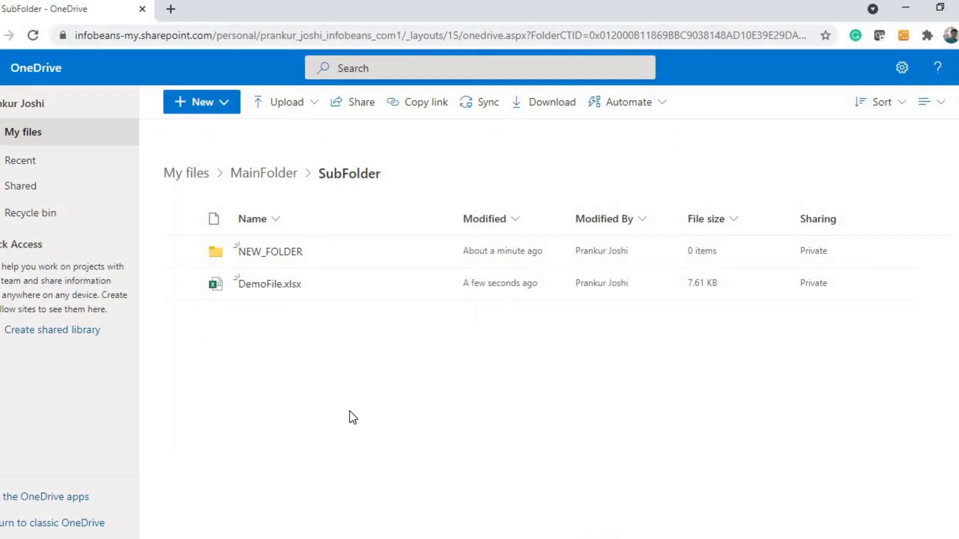
{"action": "mouse_move", "coordinate": [352, 374]}
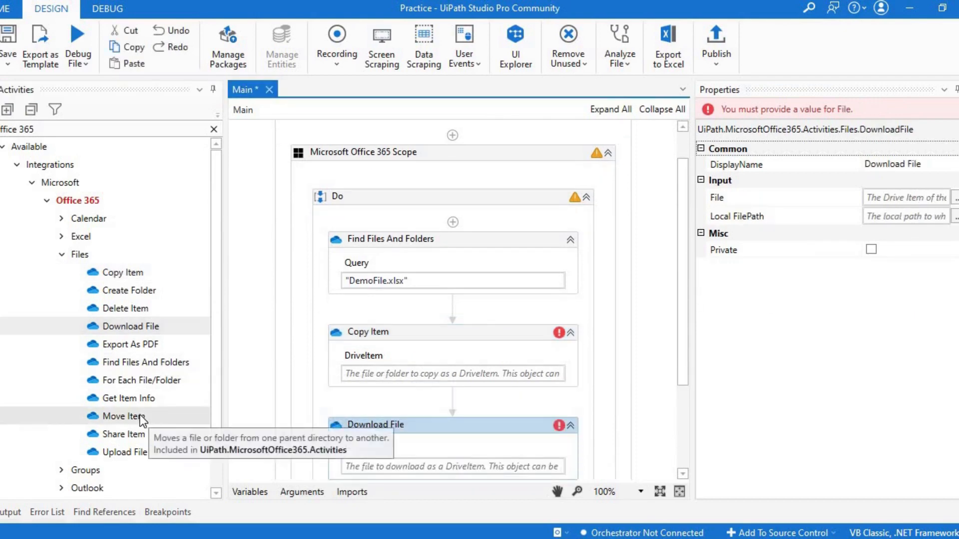
Step: Place Copy Item, Download File and Share Item under Find Files And Folders, then remove Copy Item and Download File
{"action": "scroll", "scroll_direction": "down", "scroll_amount": 3}
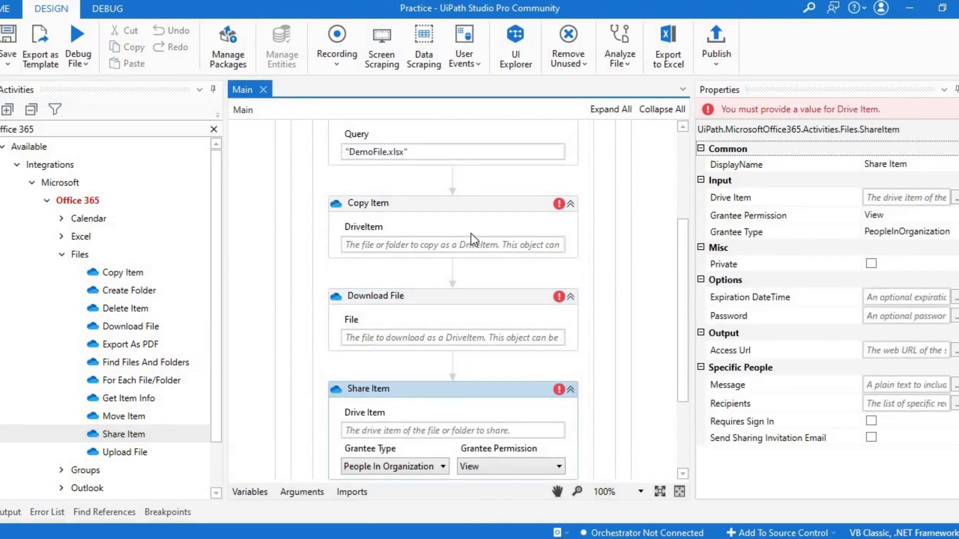
{"action": "left_click", "coordinate": [367, 204]}
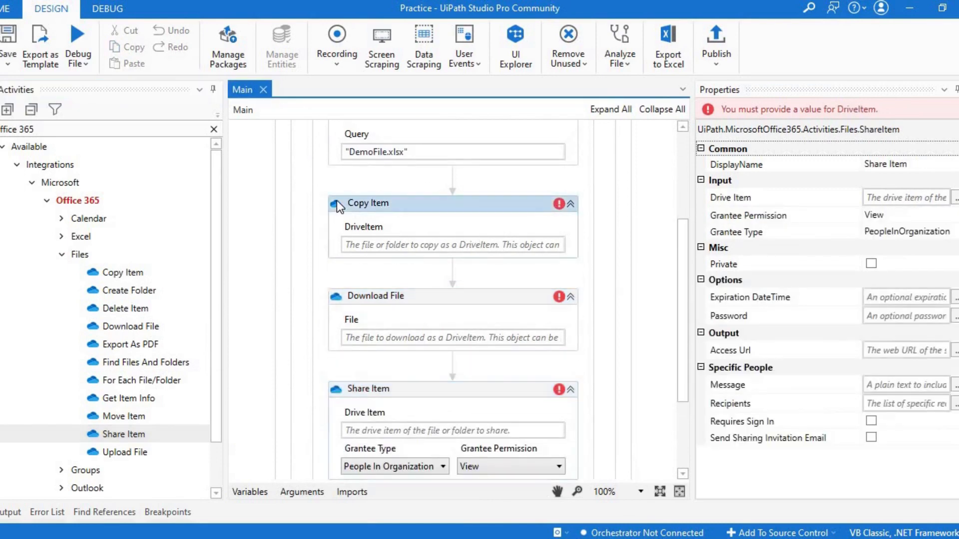
{"action": "left_click", "coordinate": [368, 204]}
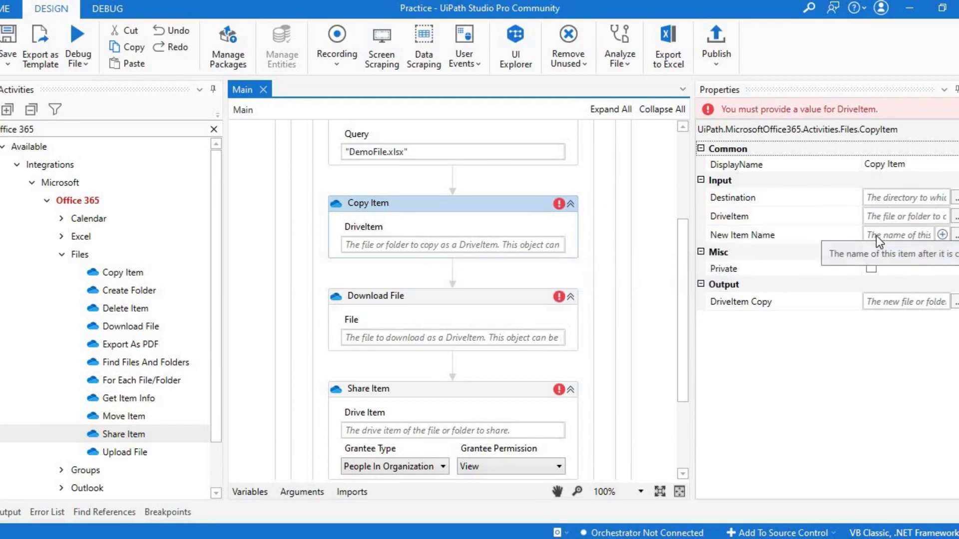
{"action": "mouse_move", "coordinate": [335, 207]}
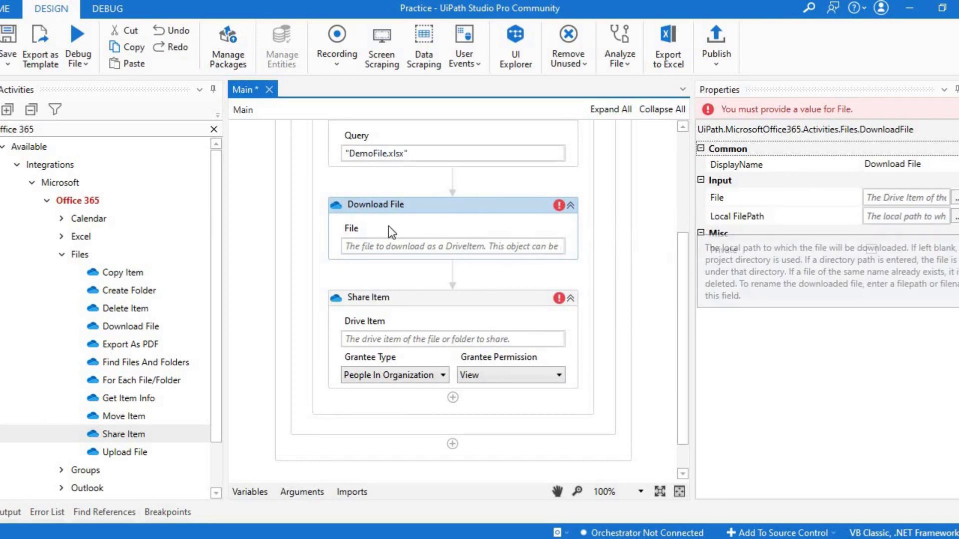
{"action": "left_click", "coordinate": [375, 205]}
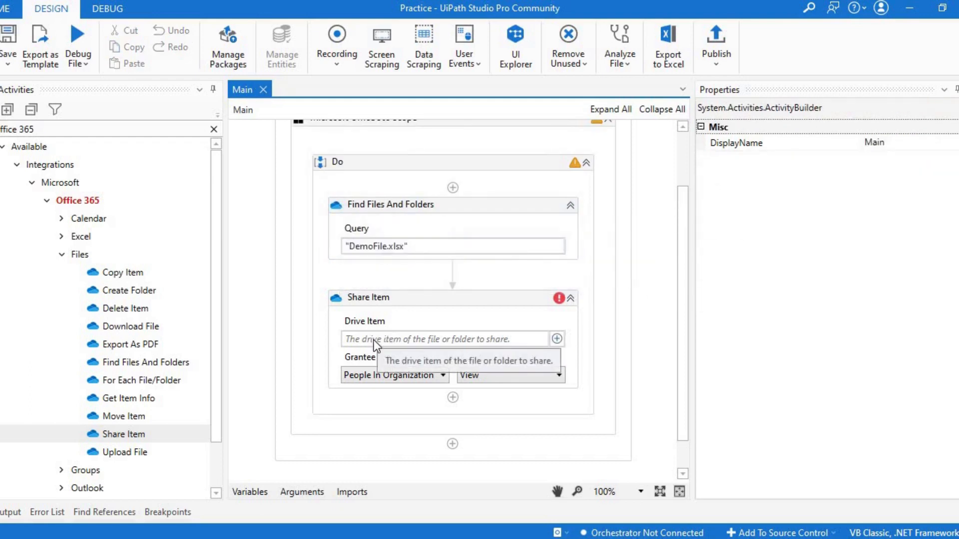
{"action": "mouse_move", "coordinate": [417, 379]}
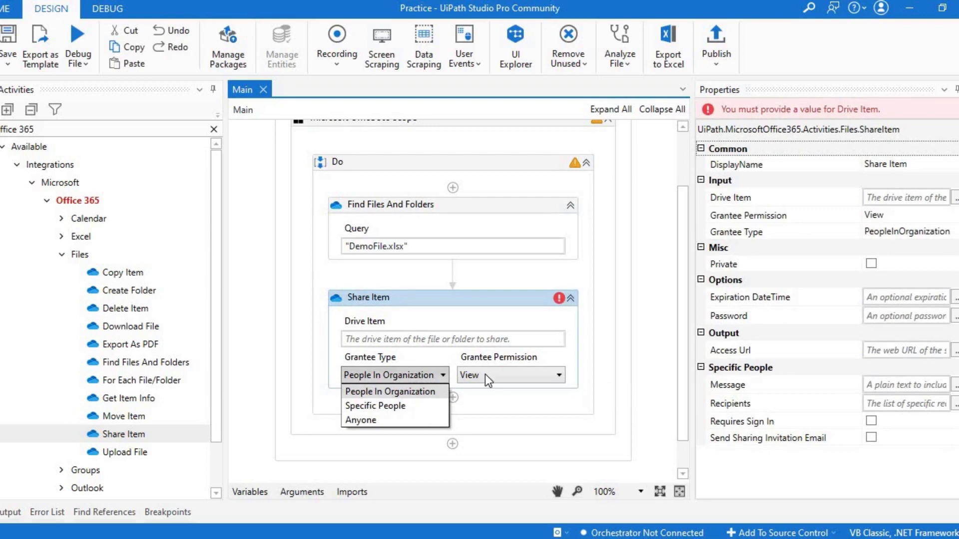
Step: Keep Share Item's Grantee Type as People In Organization with View permission
{"action": "left_click", "coordinate": [390, 392]}
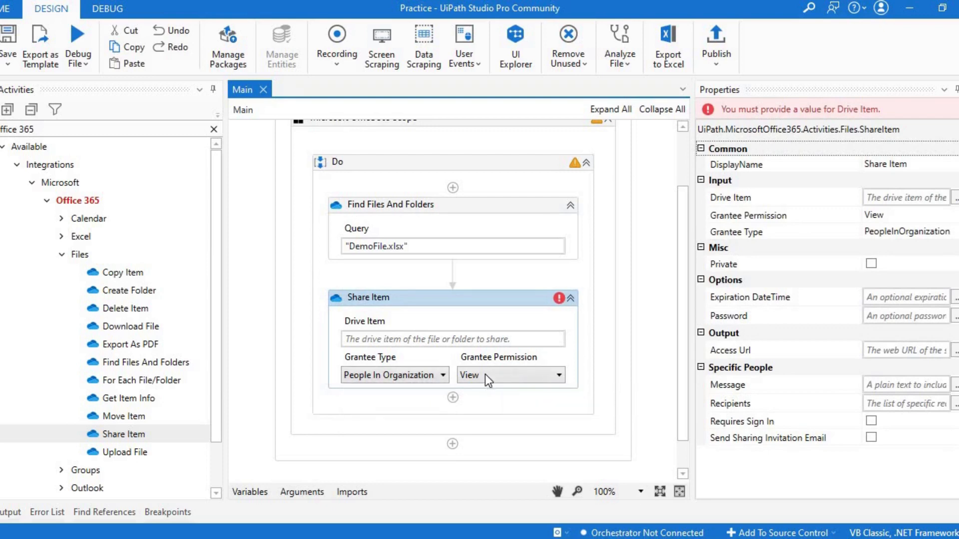
{"action": "left_click", "coordinate": [559, 375]}
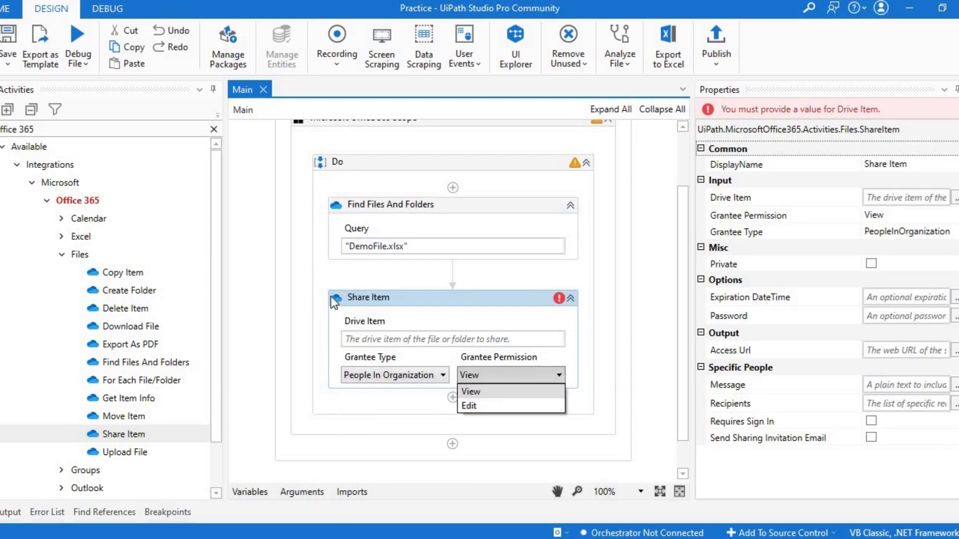
{"action": "left_click", "coordinate": [472, 391]}
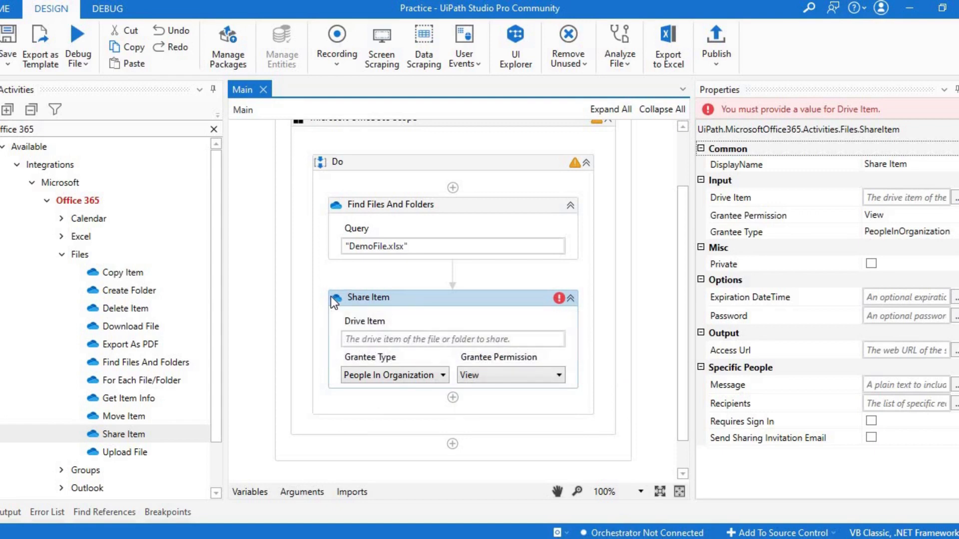